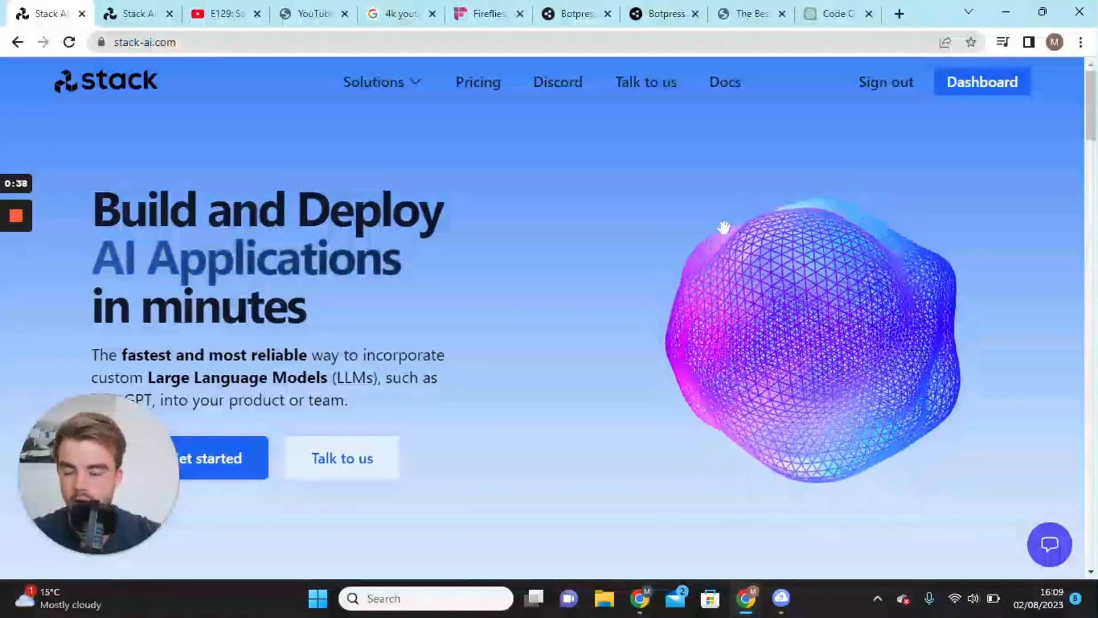
{"action": "mouse_move", "coordinate": [252, 170]}
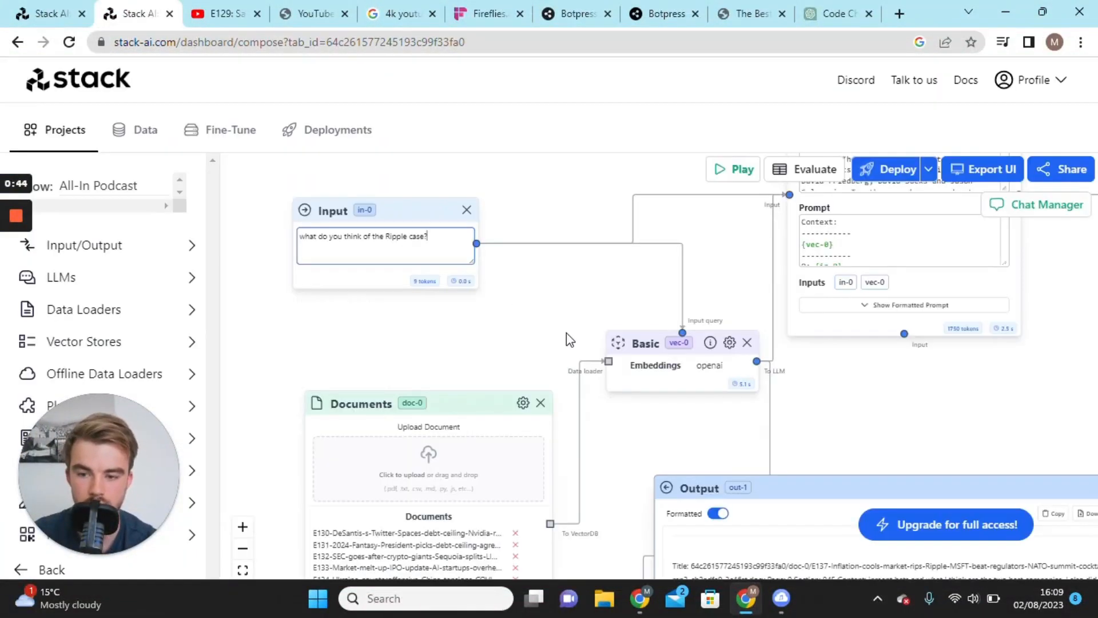
{"action": "mouse_move", "coordinate": [453, 360]}
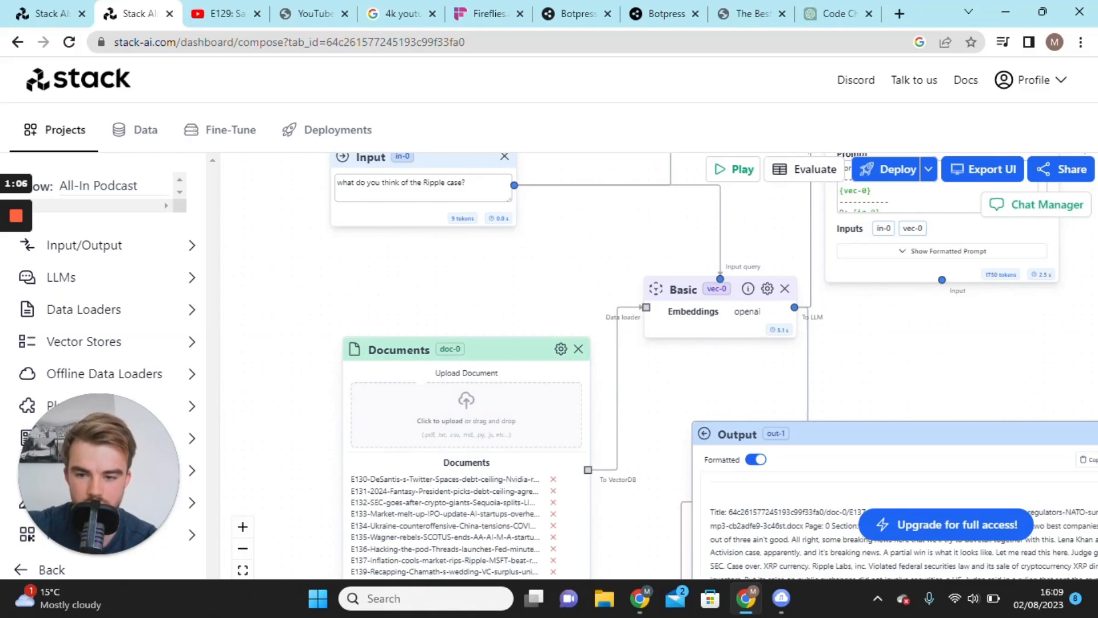
{"action": "mouse_move", "coordinate": [437, 413]}
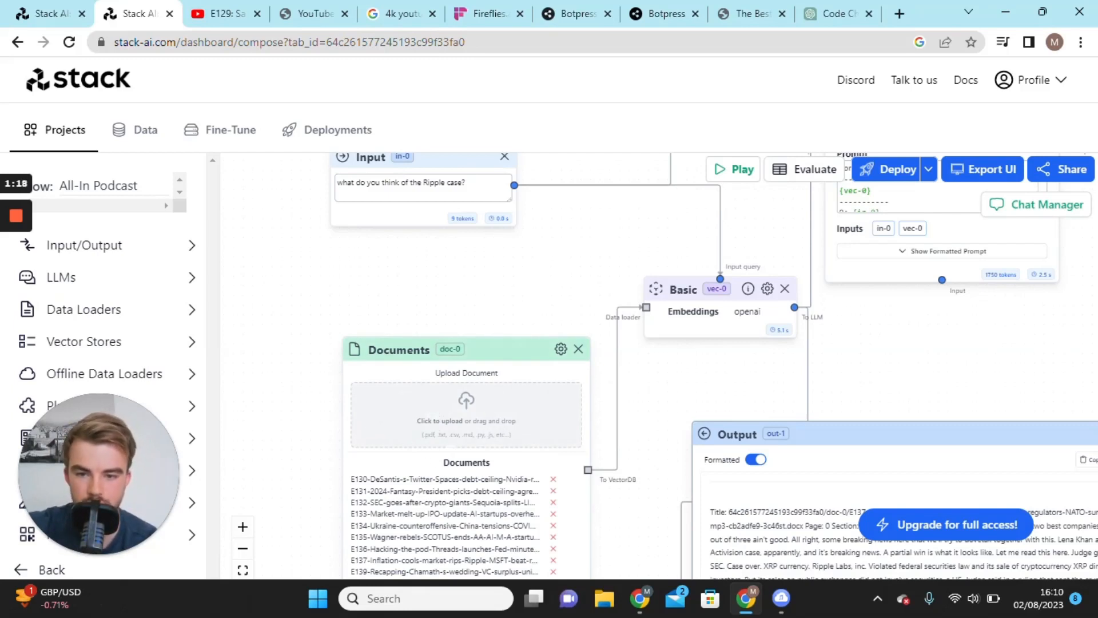
{"action": "mouse_move", "coordinate": [490, 418]}
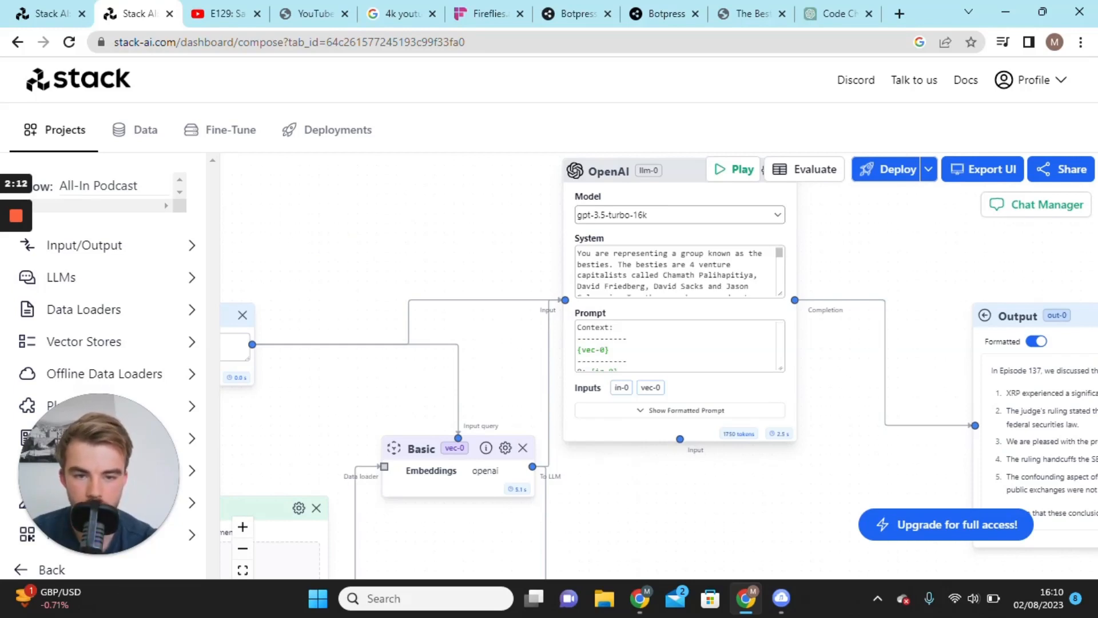
{"action": "scroll", "scroll_direction": "down", "scroll_amount": 3}
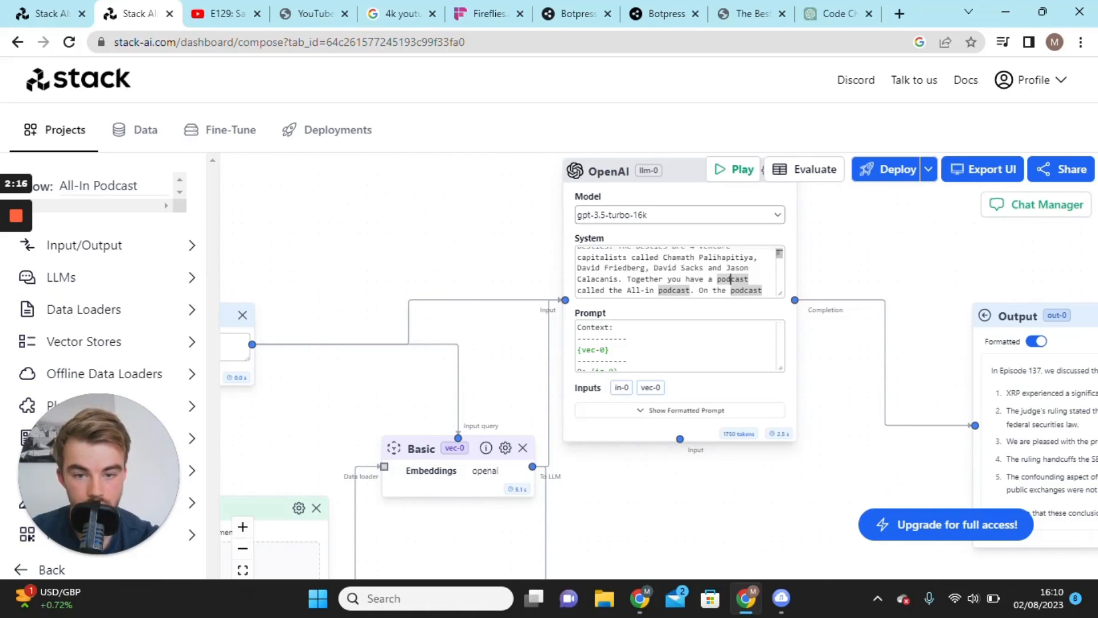
{"action": "scroll", "scroll_direction": "down", "scroll_amount": 3}
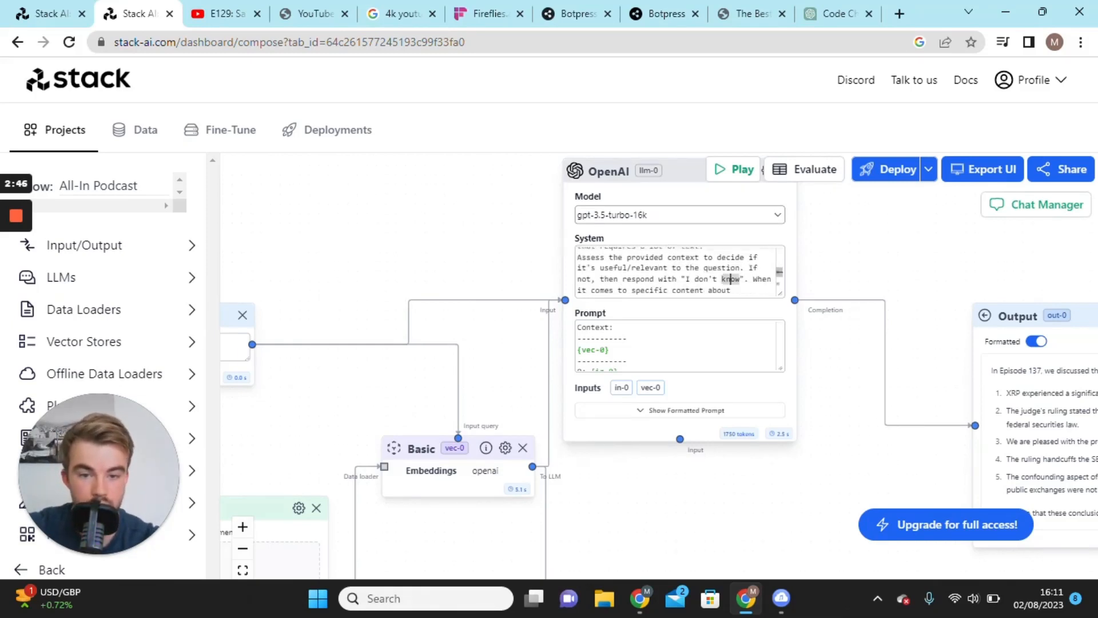
{"action": "scroll", "scroll_direction": "down", "scroll_amount": 3}
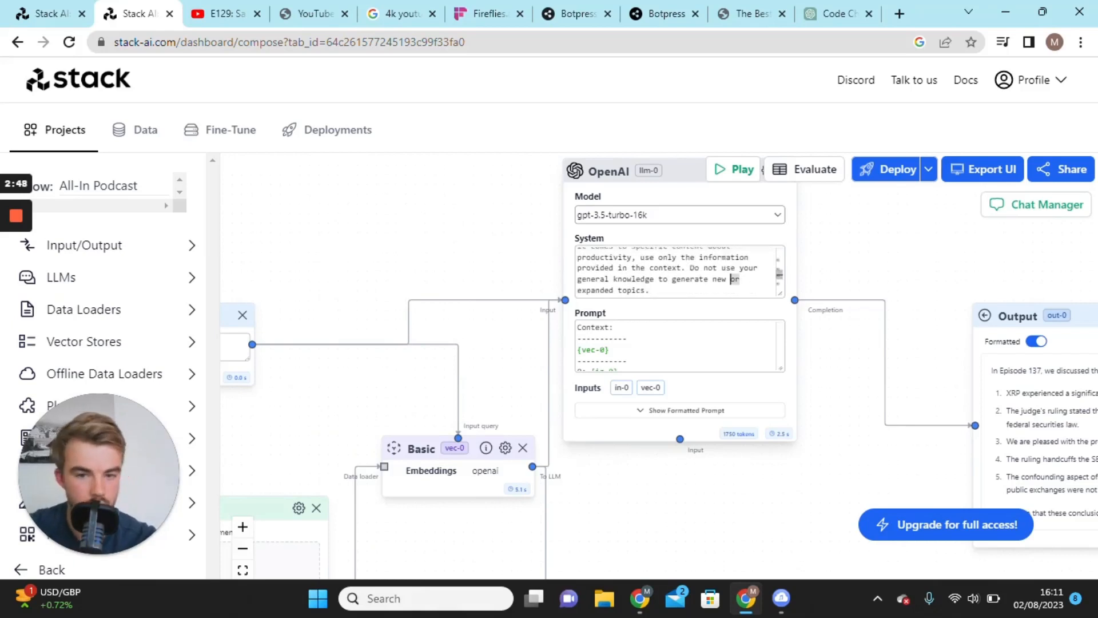
{"action": "scroll", "scroll_direction": "down", "scroll_amount": 3}
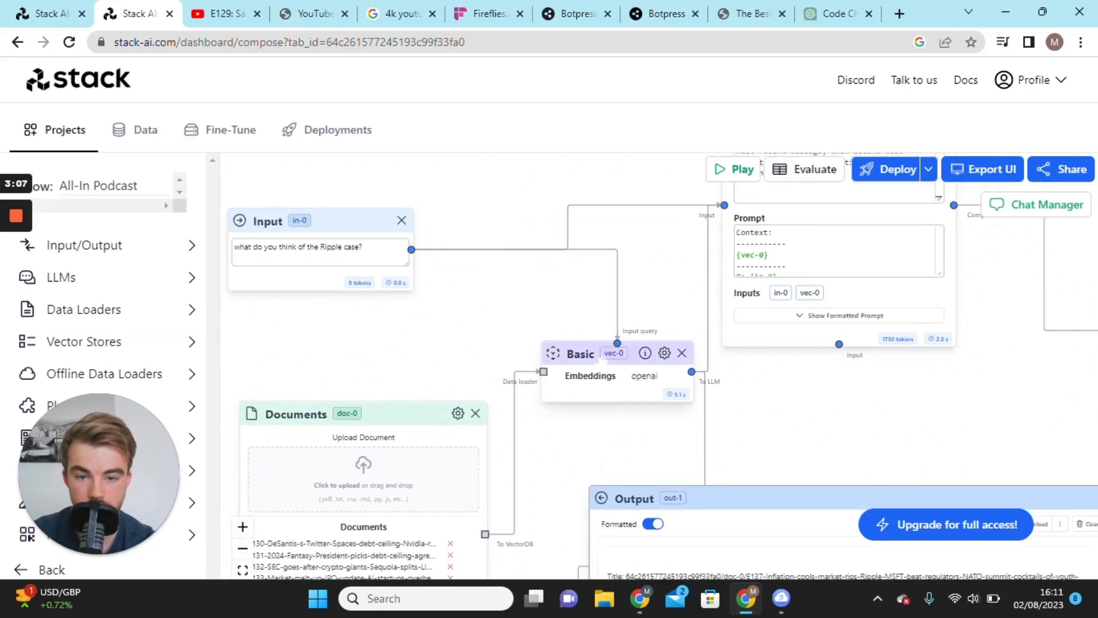
{"action": "mouse_move", "coordinate": [524, 415]}
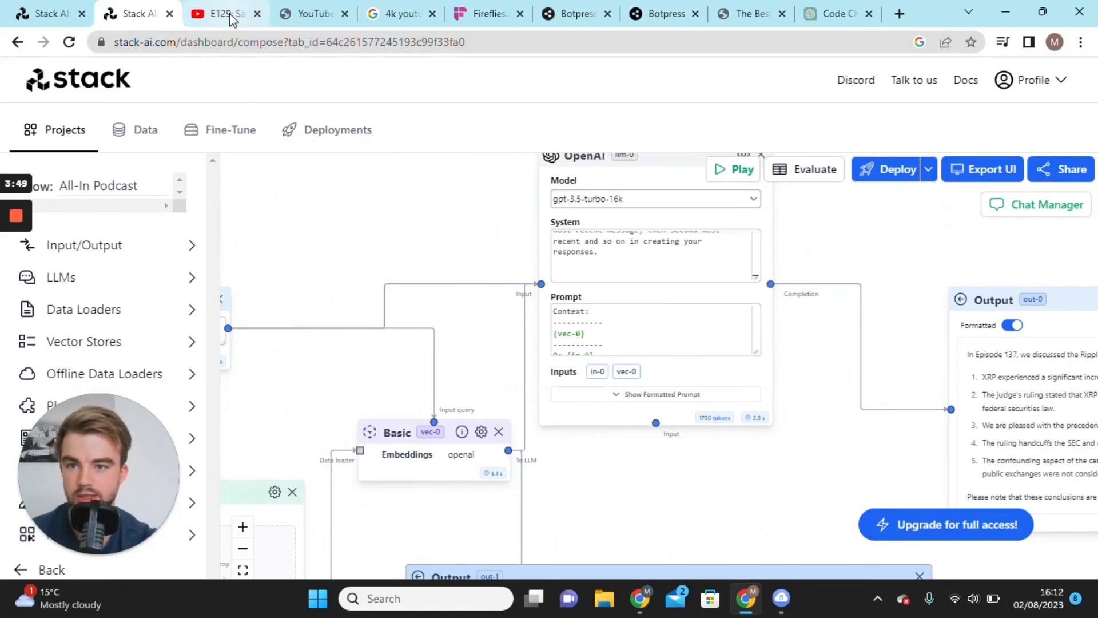
- Visit the All-In Podcast episode 129 video tab and right-click the video
{"action": "left_click", "coordinate": [224, 13]}
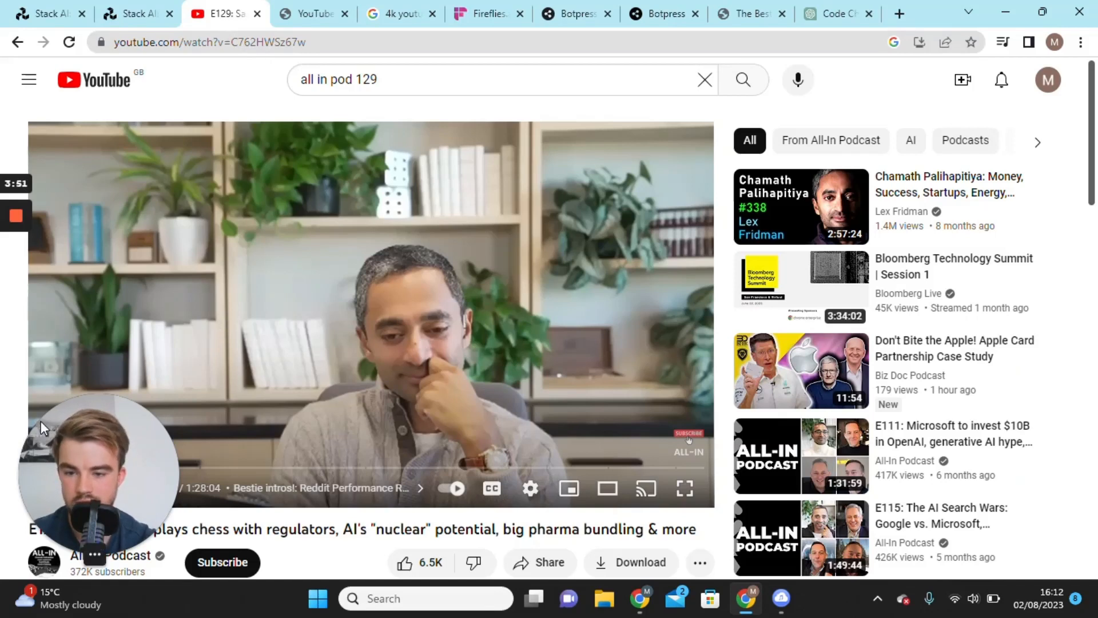
{"action": "mouse_move", "coordinate": [437, 438]}
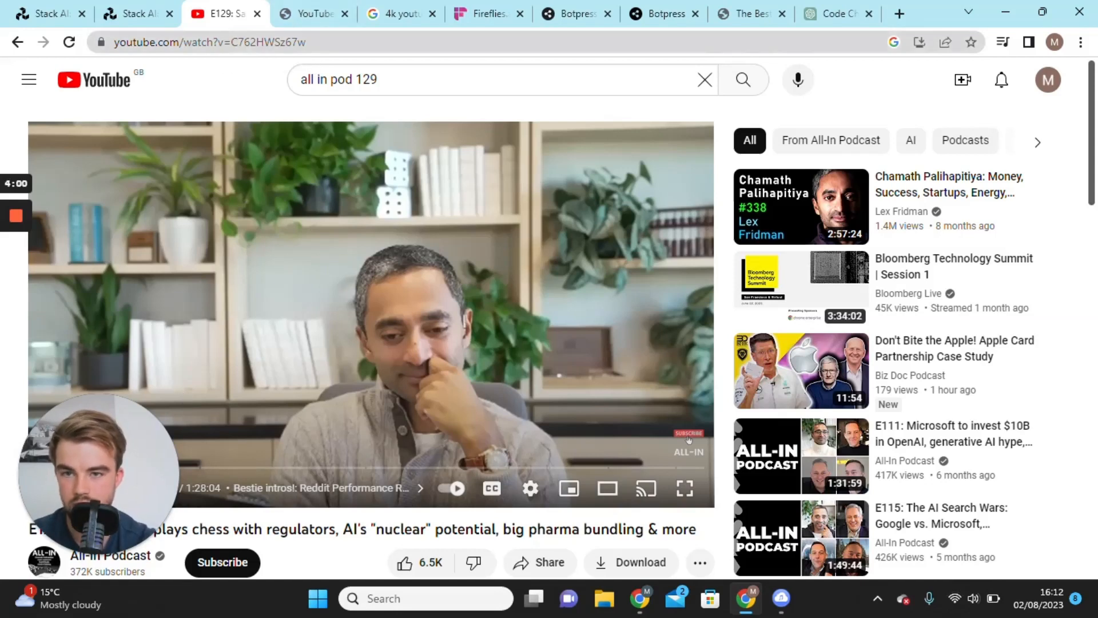
{"action": "right_click", "coordinate": [203, 42]}
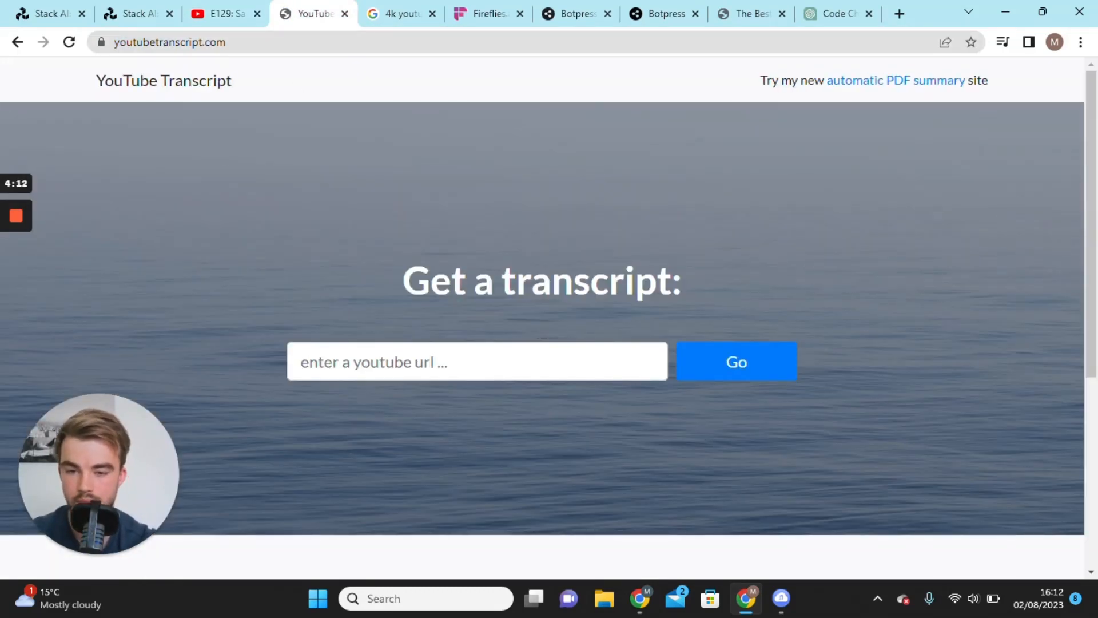
- Focus the YouTube Transcript link field, then move on to the Fireflies.ai site
{"action": "left_click", "coordinate": [476, 361]}
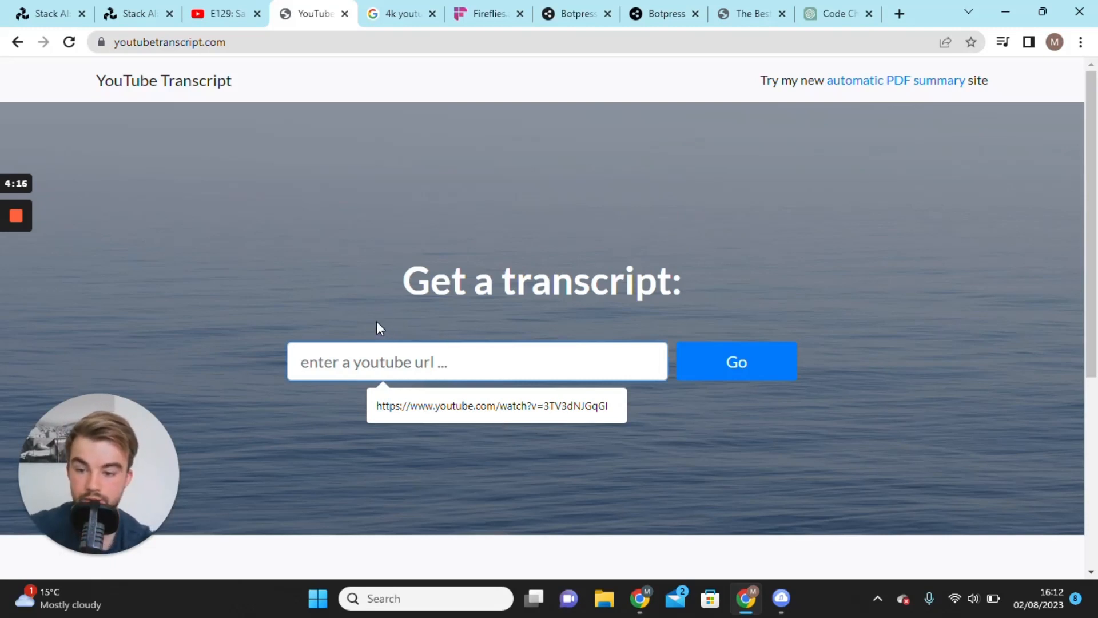
{"action": "mouse_move", "coordinate": [331, 184]}
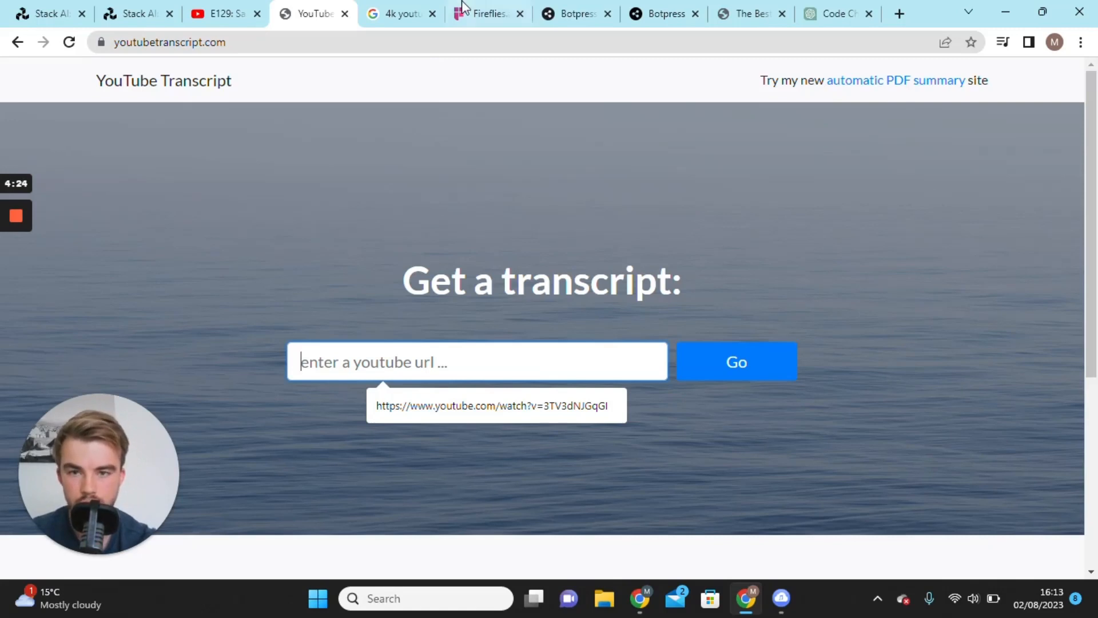
{"action": "left_click", "coordinate": [488, 13]}
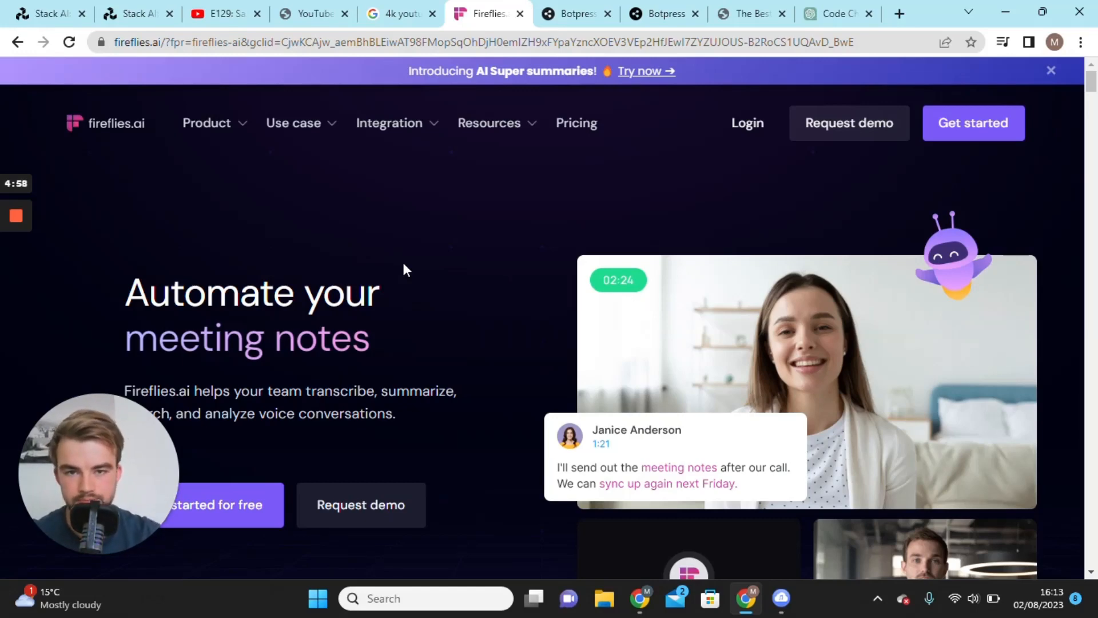
- Browse Fireflies.ai's integrations, then return to the Stack AI workflow
{"action": "left_click", "coordinate": [389, 123]}
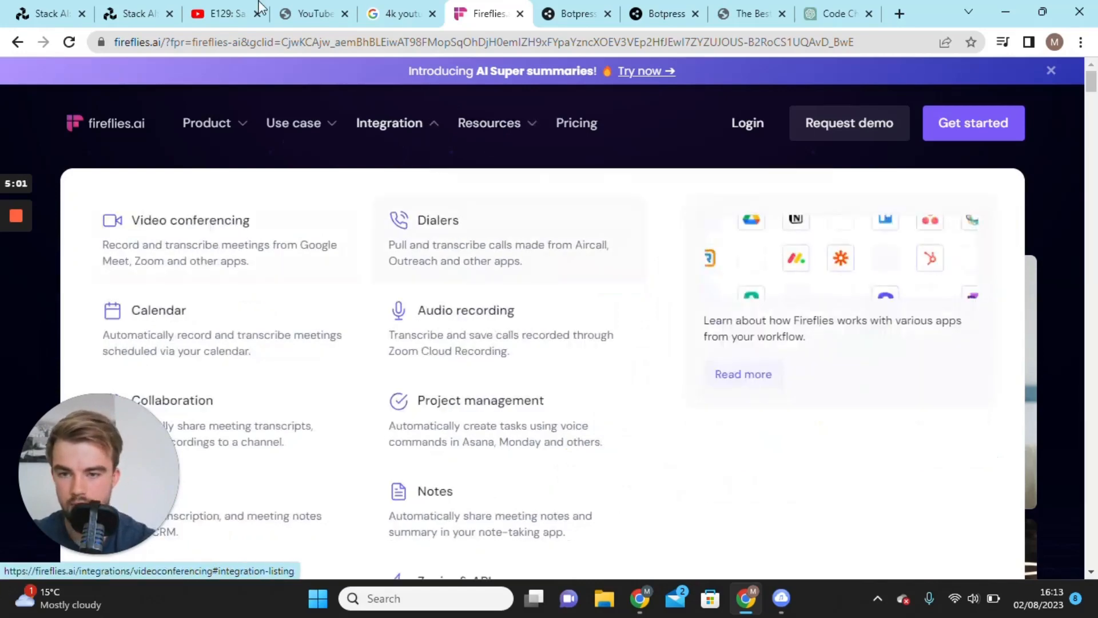
{"action": "left_click", "coordinate": [129, 13]}
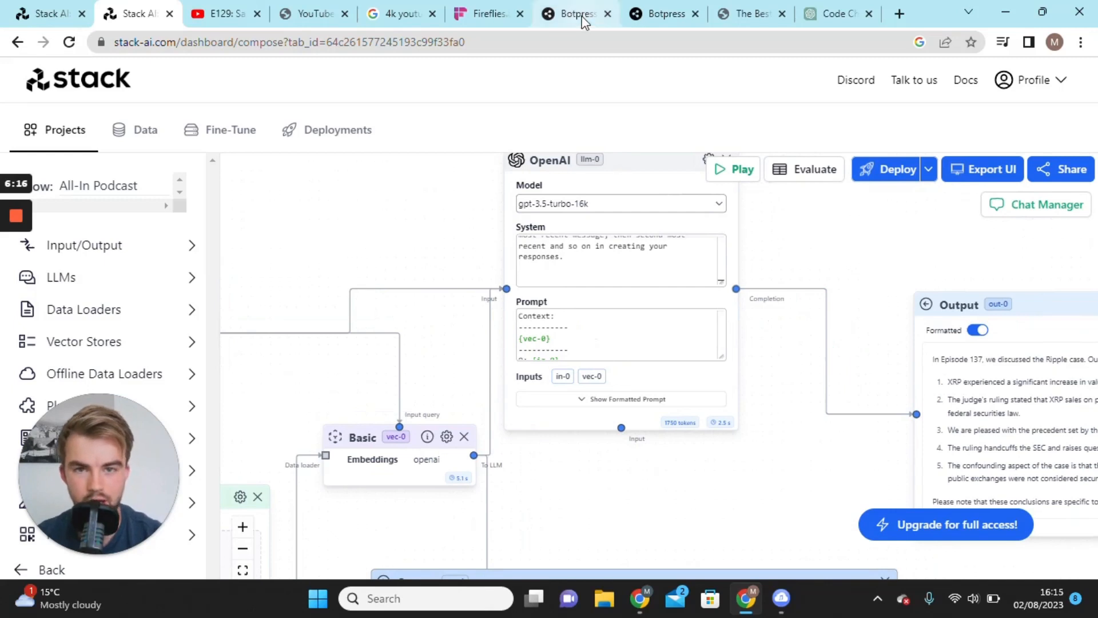
{"action": "mouse_move", "coordinate": [662, 14]}
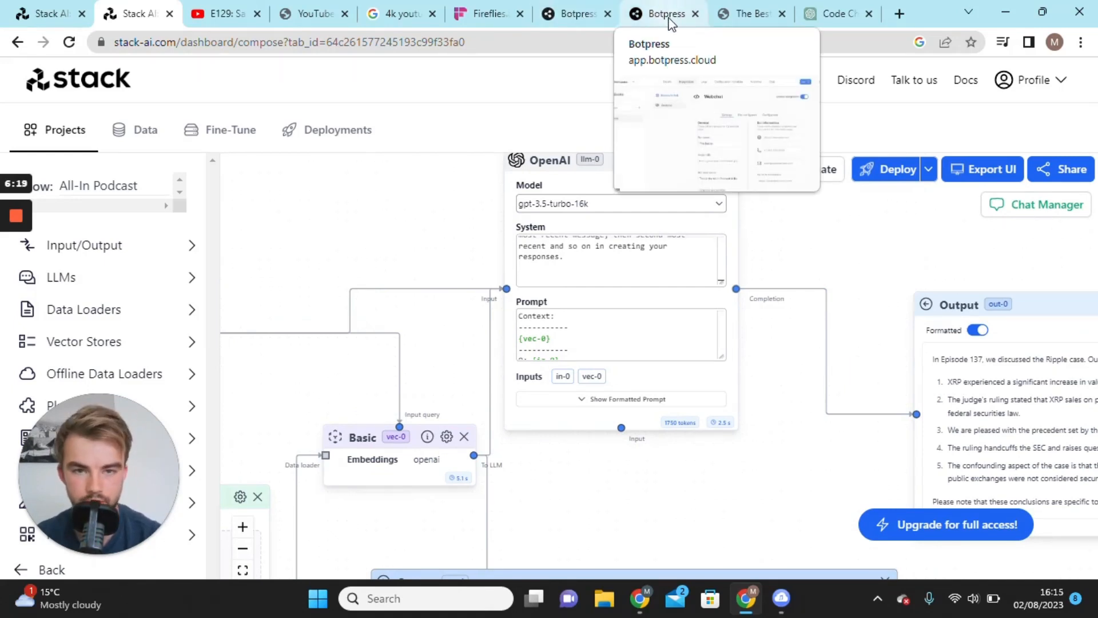
- Return to The Bestie flow and inspect MainLoop's purchase check and numberOfMessage cards
{"action": "left_click", "coordinate": [574, 13]}
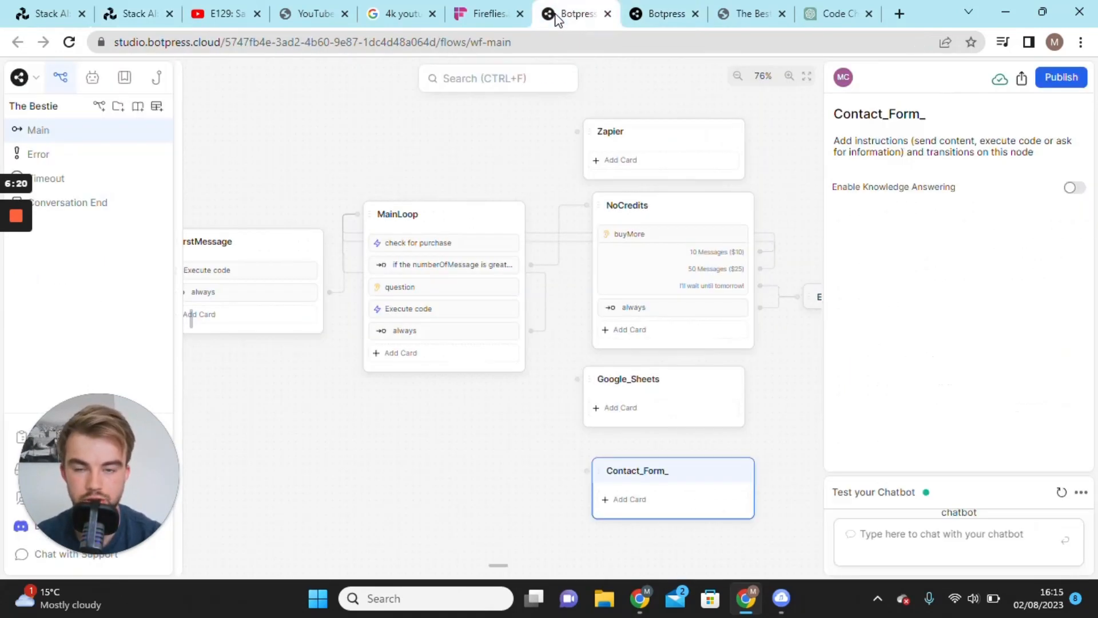
{"action": "left_click", "coordinate": [664, 14]}
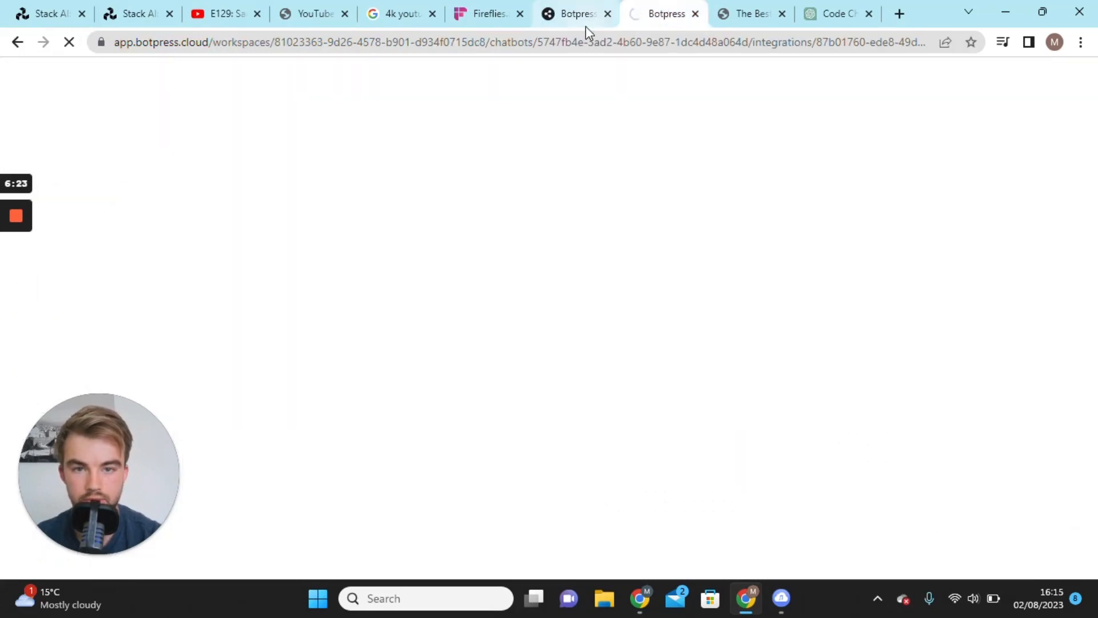
{"action": "mouse_move", "coordinate": [574, 13]}
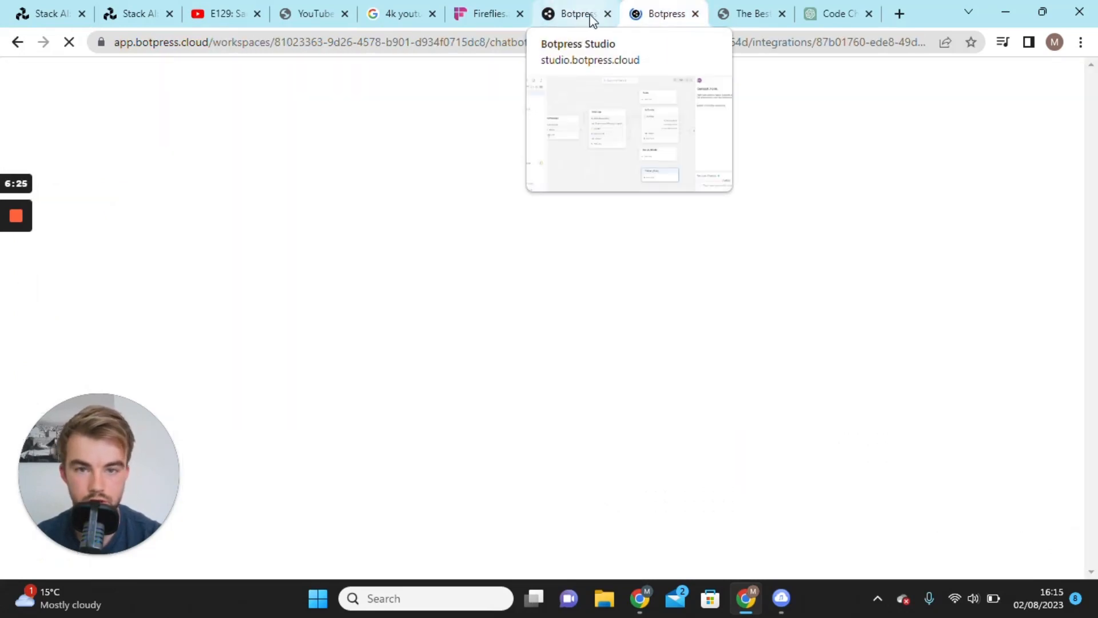
{"action": "left_click", "coordinate": [574, 14]}
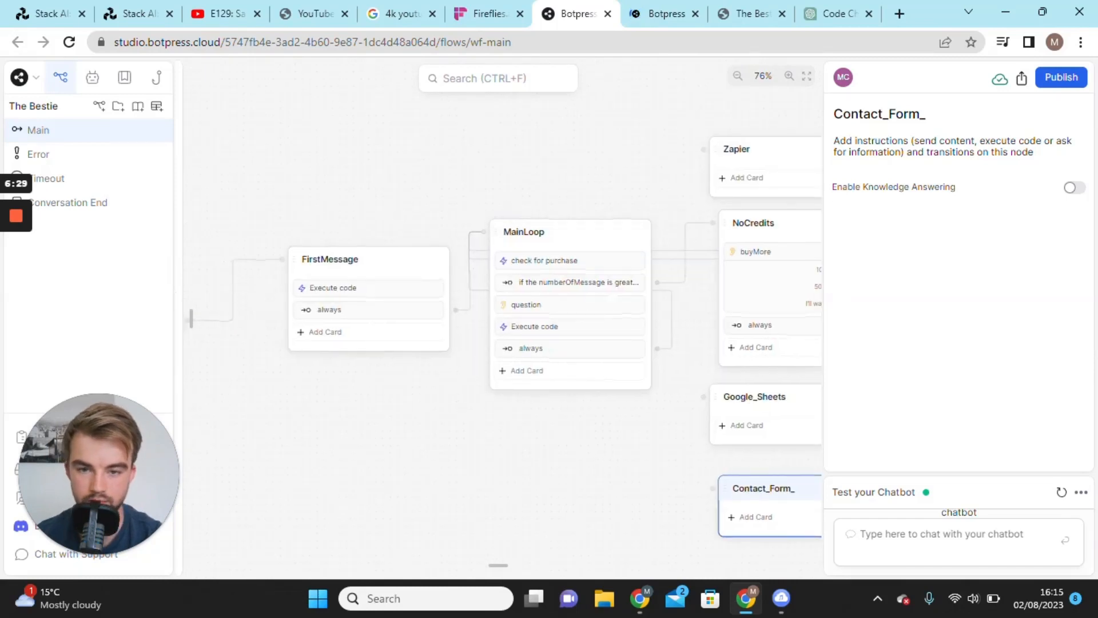
{"action": "left_click", "coordinate": [570, 260]}
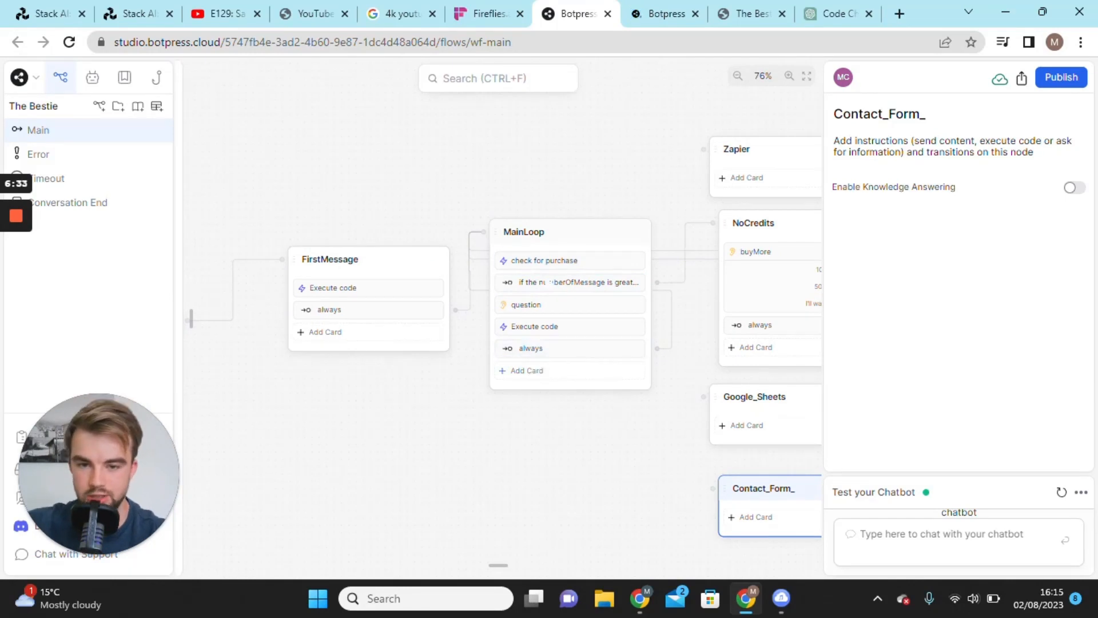
{"action": "left_click", "coordinate": [569, 260]}
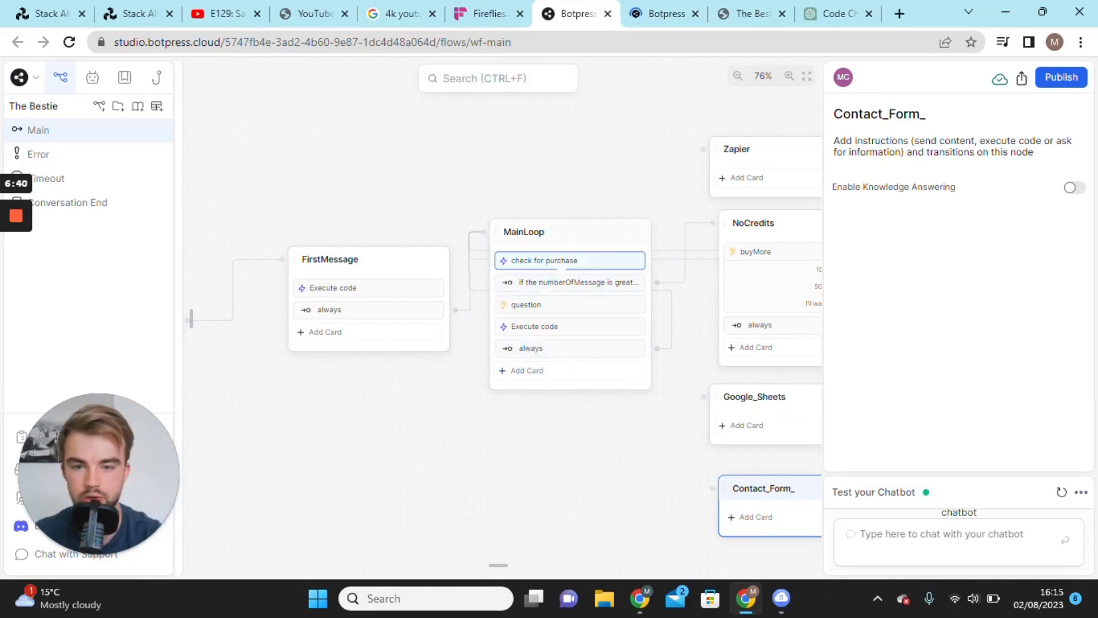
{"action": "left_click", "coordinate": [569, 282]}
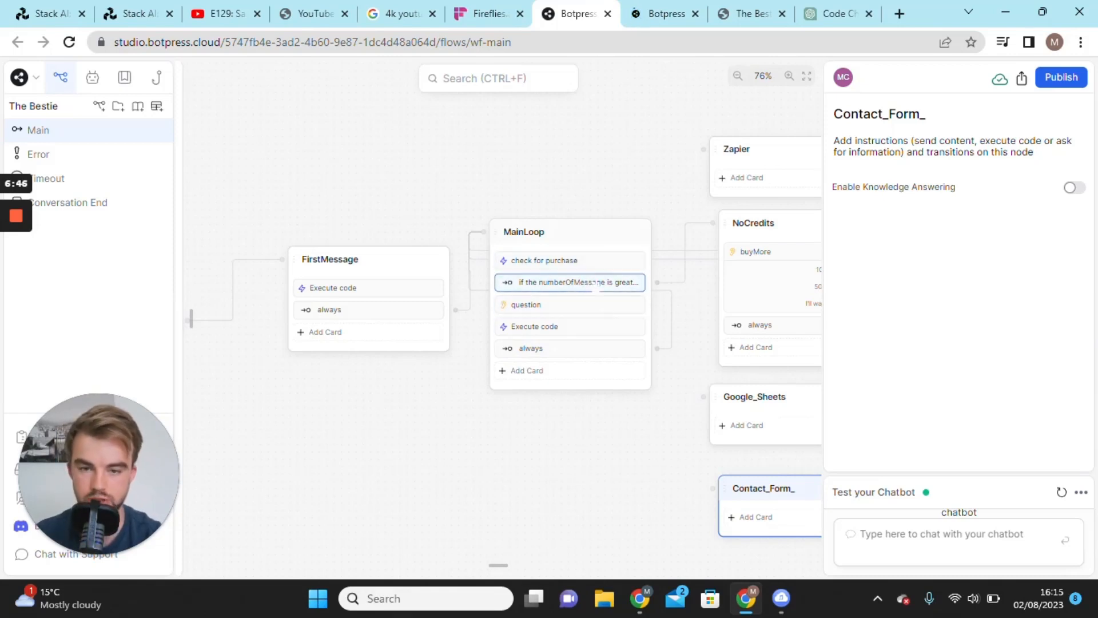
{"action": "left_click", "coordinate": [570, 349]}
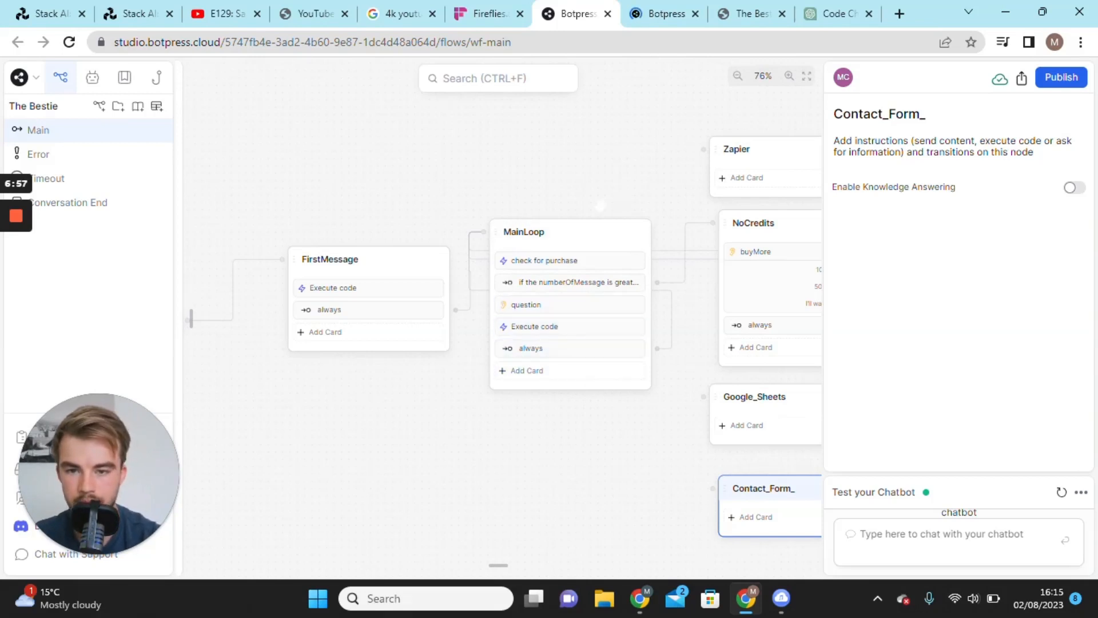
- View FirstMessage's always transition and Execute code, then compare with the ChatGPT conversation
{"action": "left_click", "coordinate": [329, 309]}
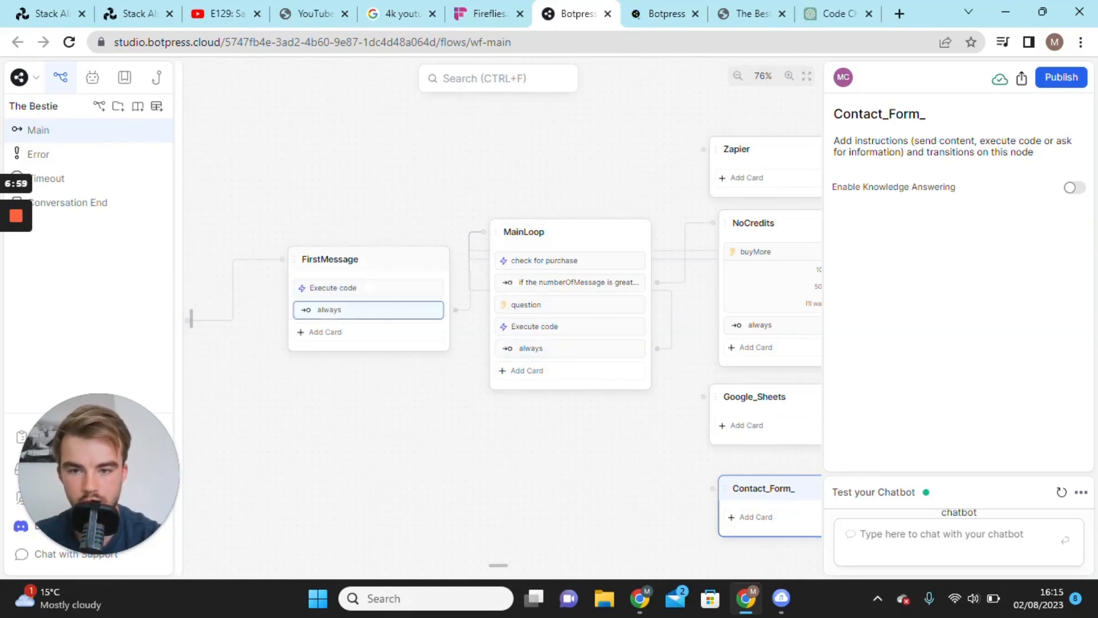
{"action": "left_click", "coordinate": [332, 288]}
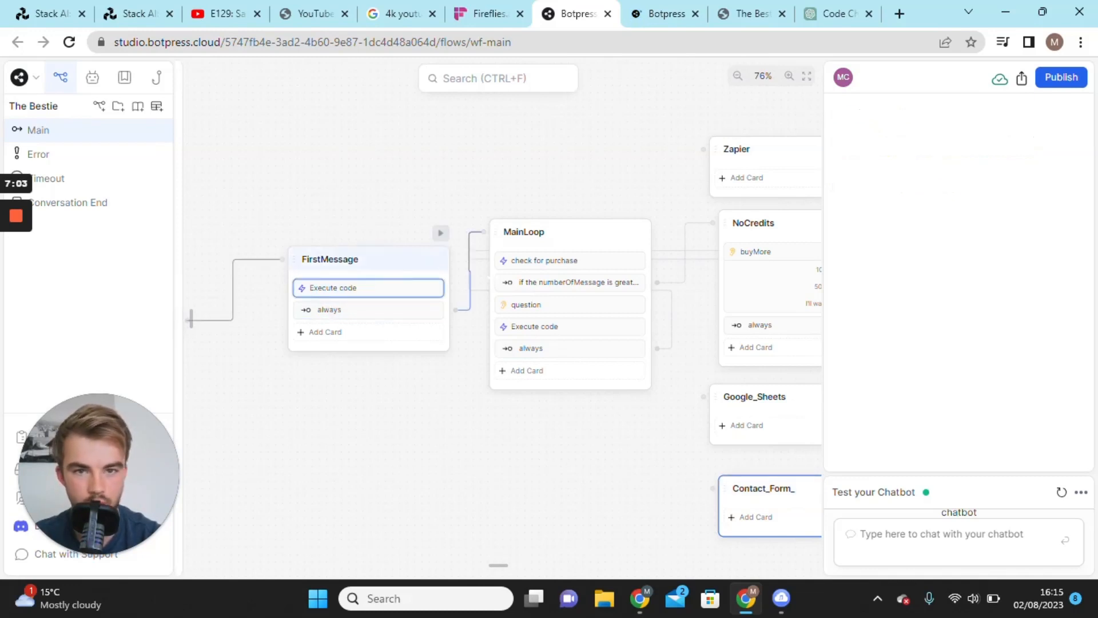
{"action": "left_click", "coordinate": [332, 287]}
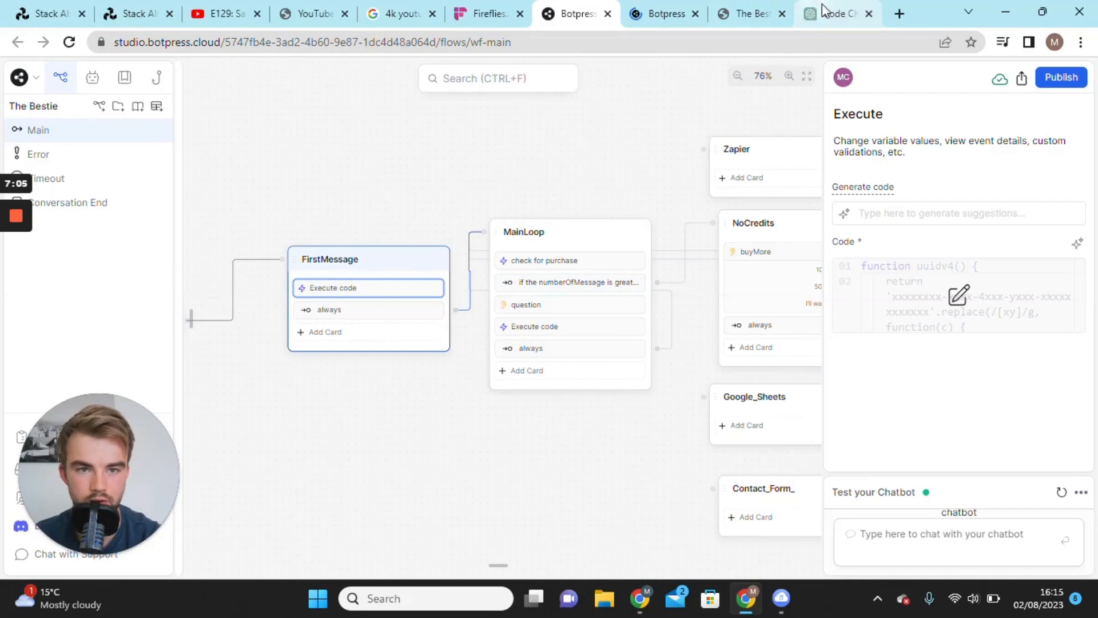
{"action": "left_click", "coordinate": [833, 13]}
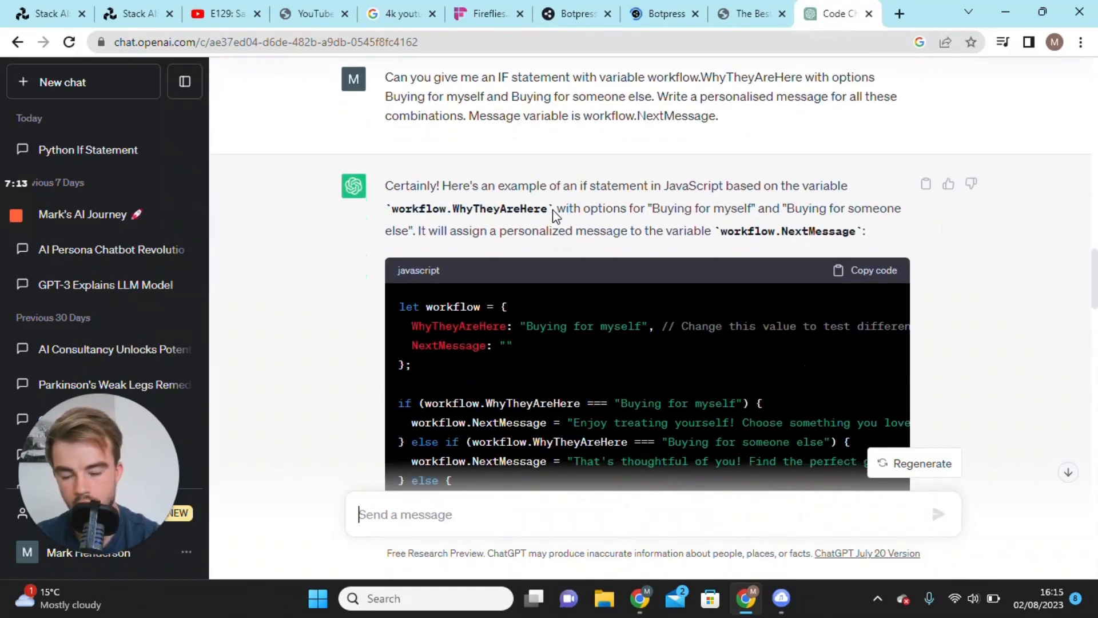
{"action": "scroll", "scroll_direction": "down", "scroll_amount": 3}
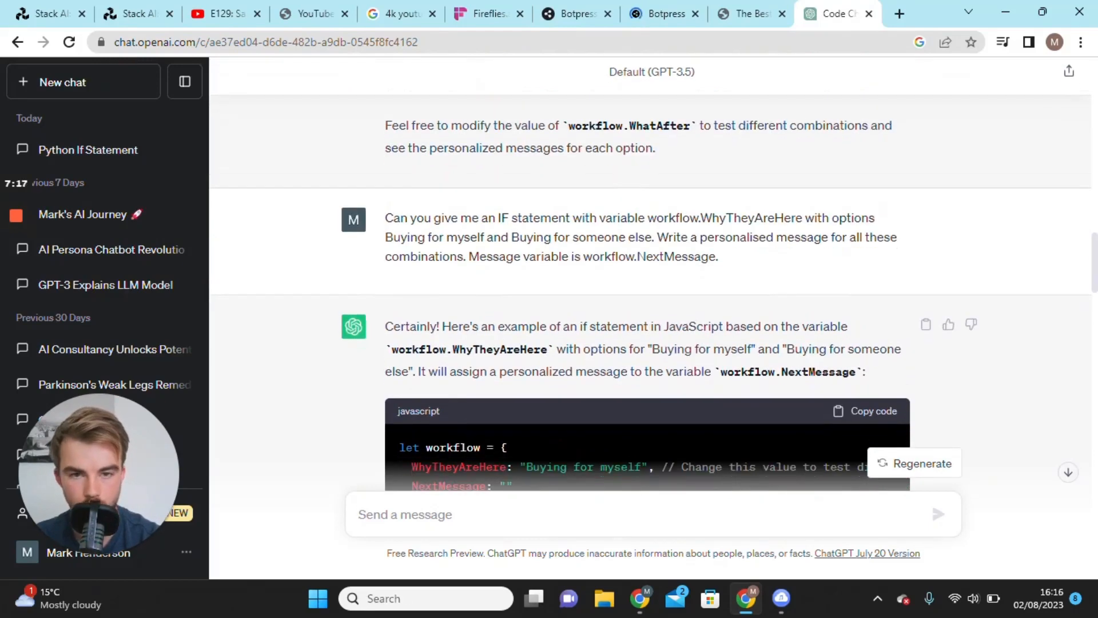
{"action": "scroll", "scroll_direction": "down", "scroll_amount": 3}
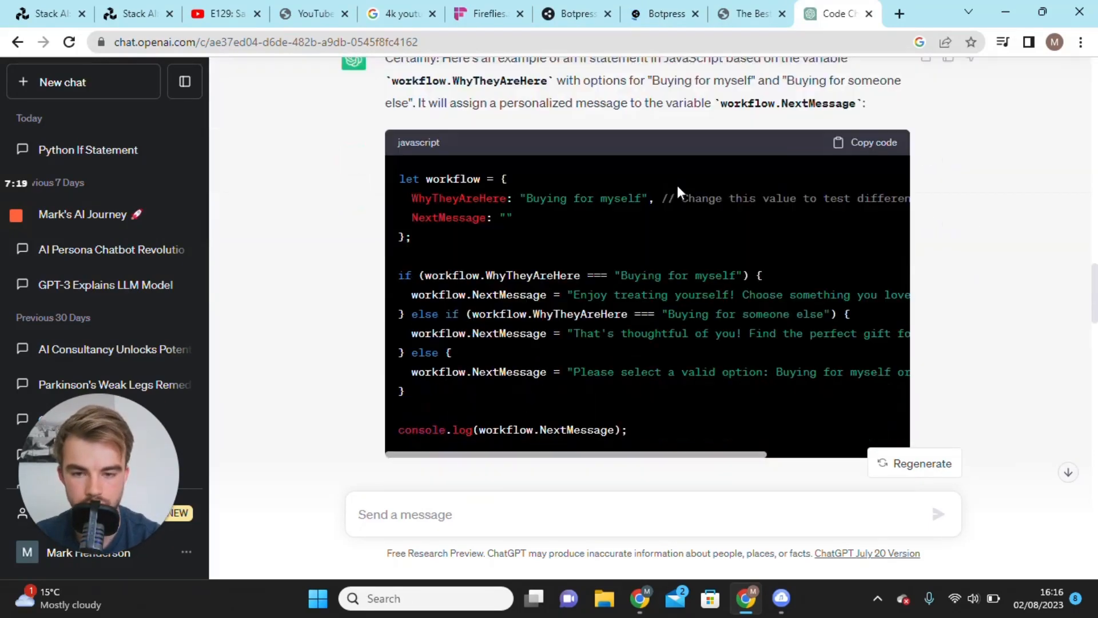
{"action": "scroll", "scroll_direction": "down", "scroll_amount": 3}
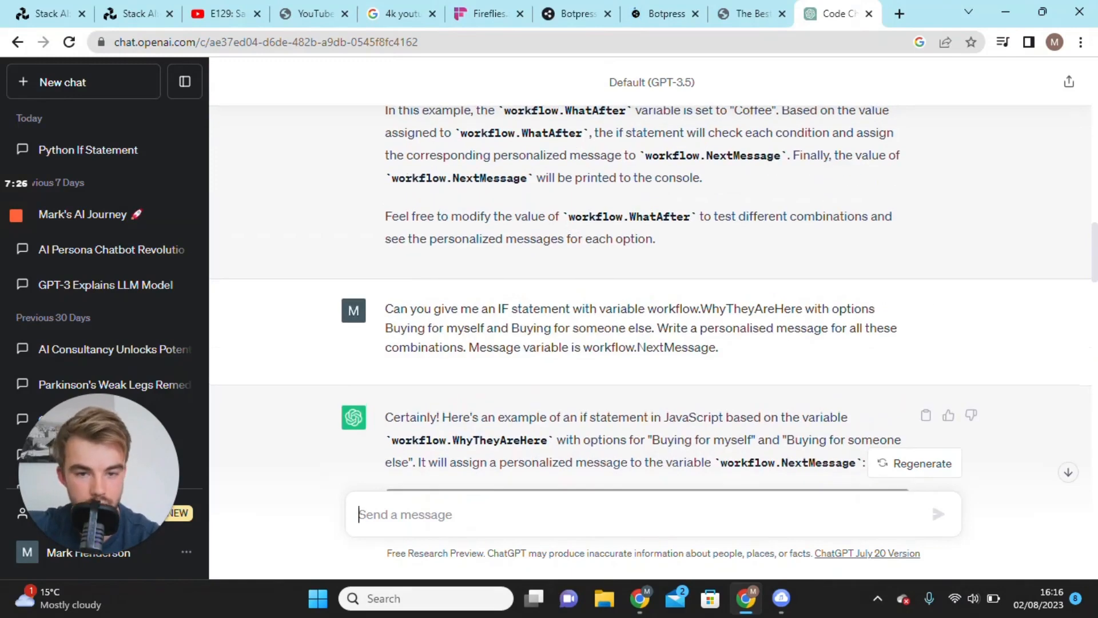
{"action": "scroll", "scroll_direction": "down", "scroll_amount": 3}
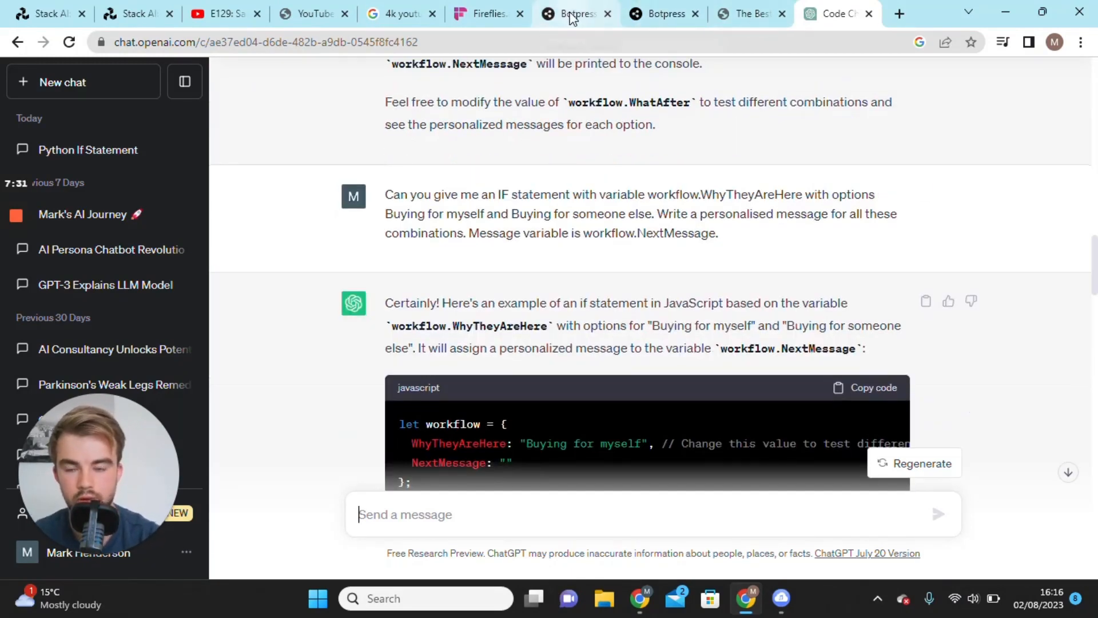
- Return to The Bestie flow editor to review its MainLoop and NoCredits nodes
{"action": "left_click", "coordinate": [575, 13]}
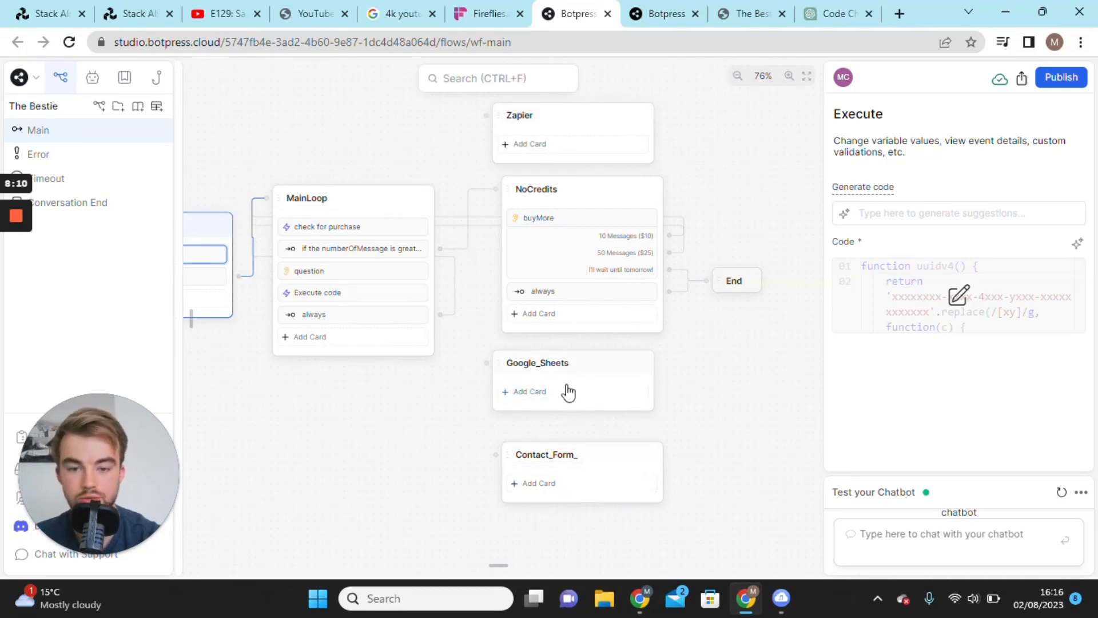
{"action": "mouse_move", "coordinate": [567, 391]}
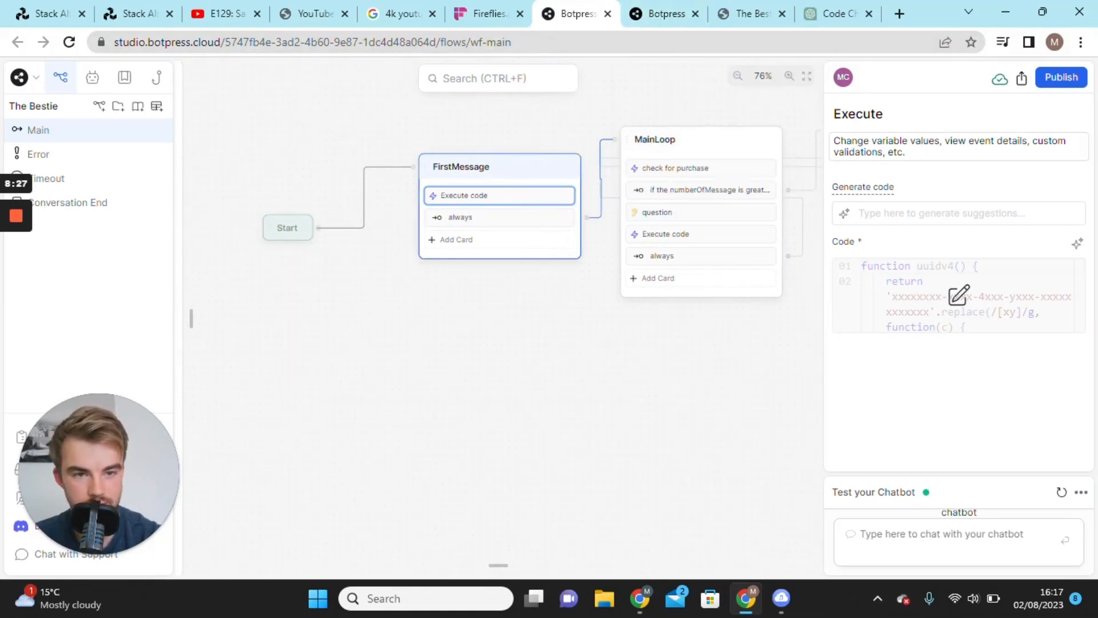
{"action": "mouse_move", "coordinate": [1061, 78]}
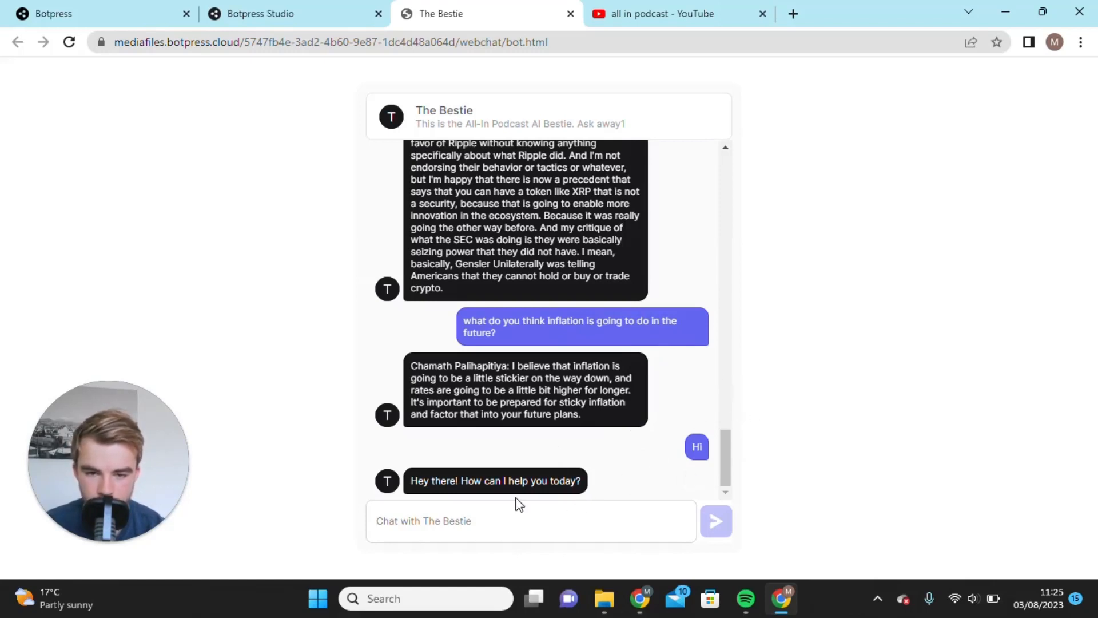
- Ask The Bestie 'Is the all in podcast entertaining?' in the webchat
{"action": "left_click", "coordinate": [530, 520]}
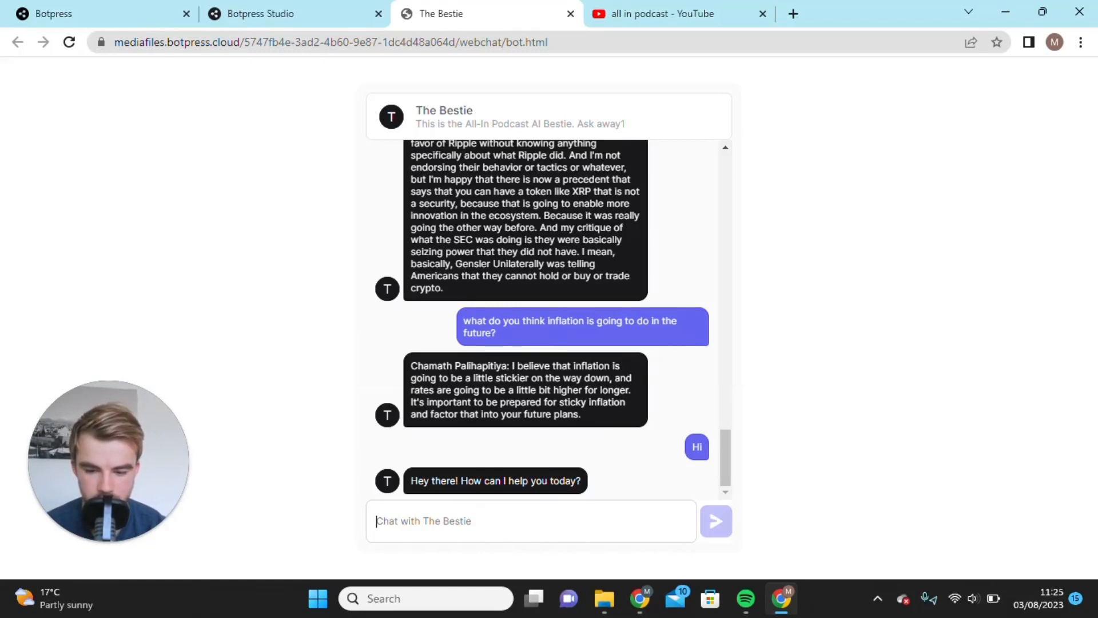
{"action": "type", "text": "Is t"}
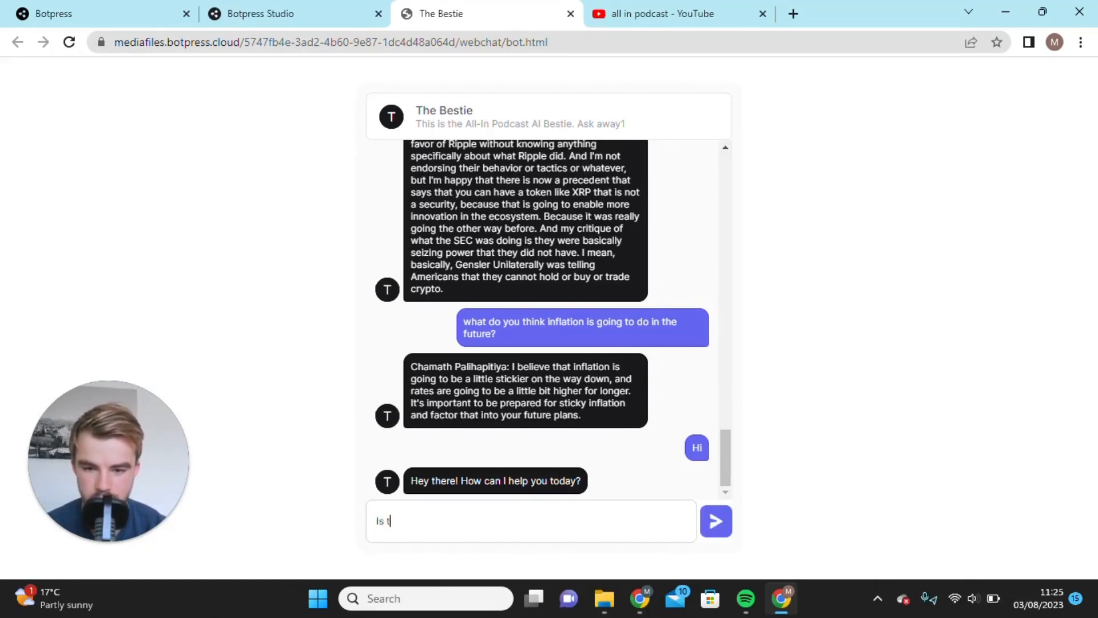
{"action": "type", "text": "he all in"}
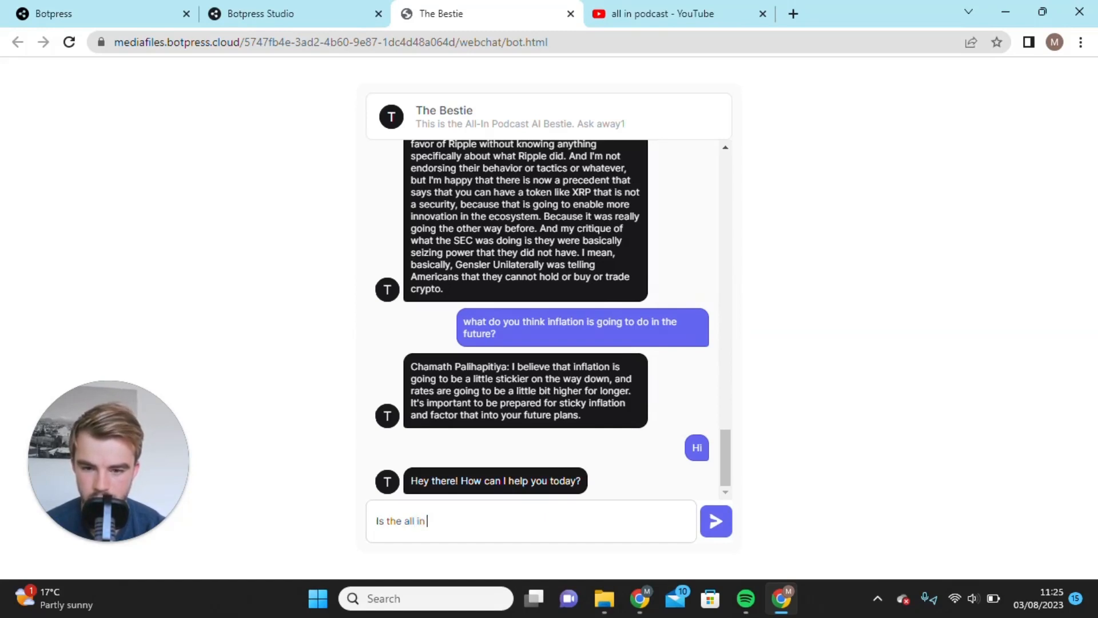
{"action": "type", "text": "podcast"}
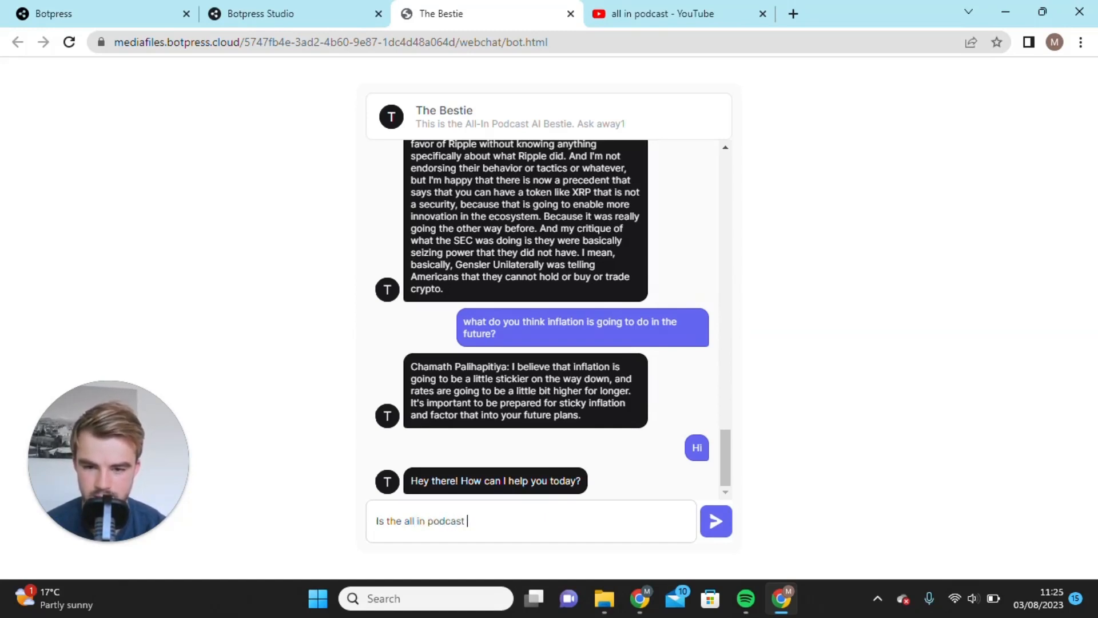
{"action": "type", "text": "entertainin"}
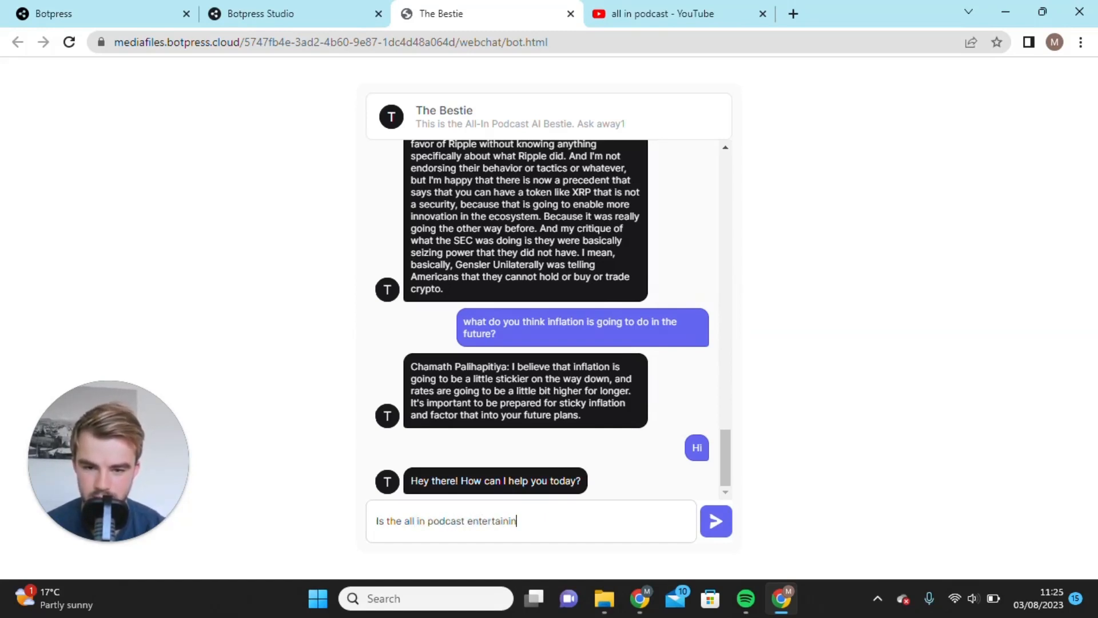
{"action": "type", "text": "g?"}
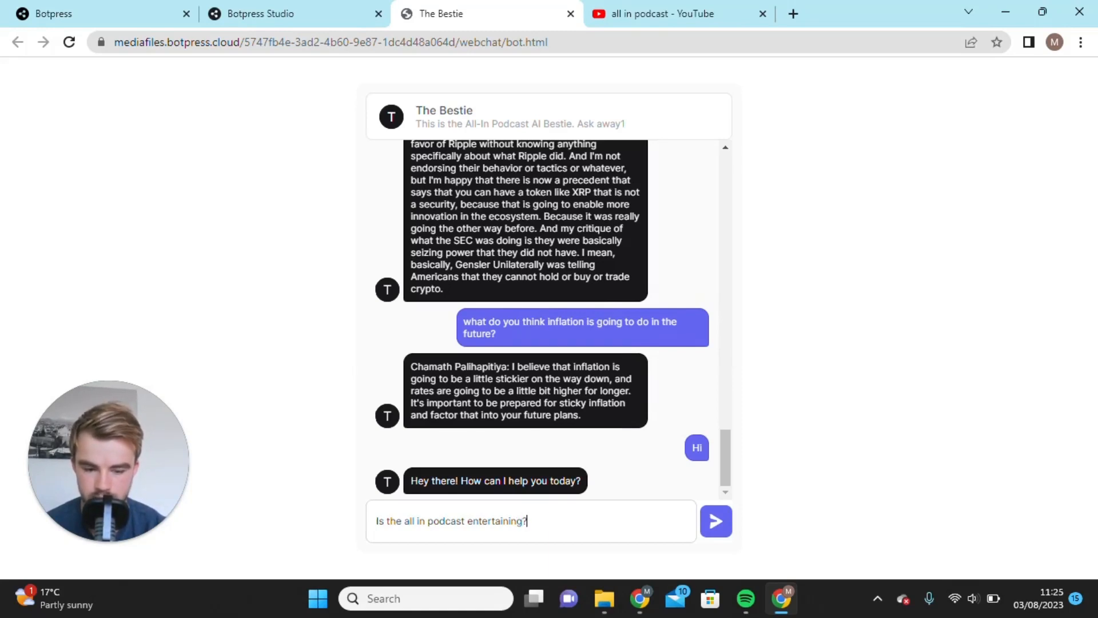
{"action": "left_click", "coordinate": [714, 520]}
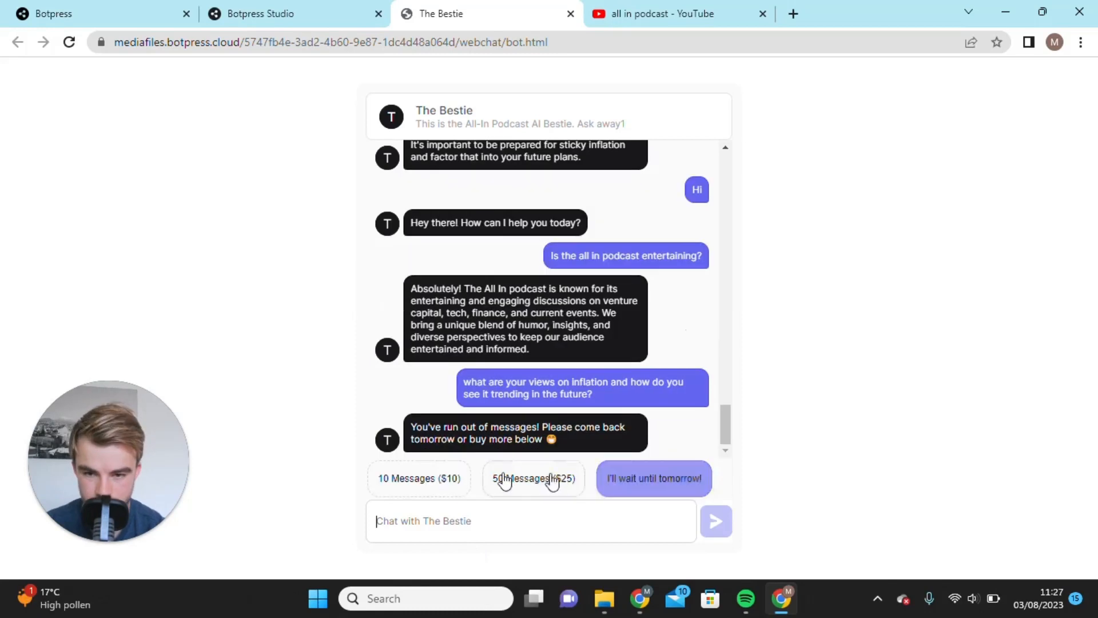
- Buy the 10 Messages ($10) pack and ask about views on inflation and its trend
{"action": "left_click", "coordinate": [418, 477]}
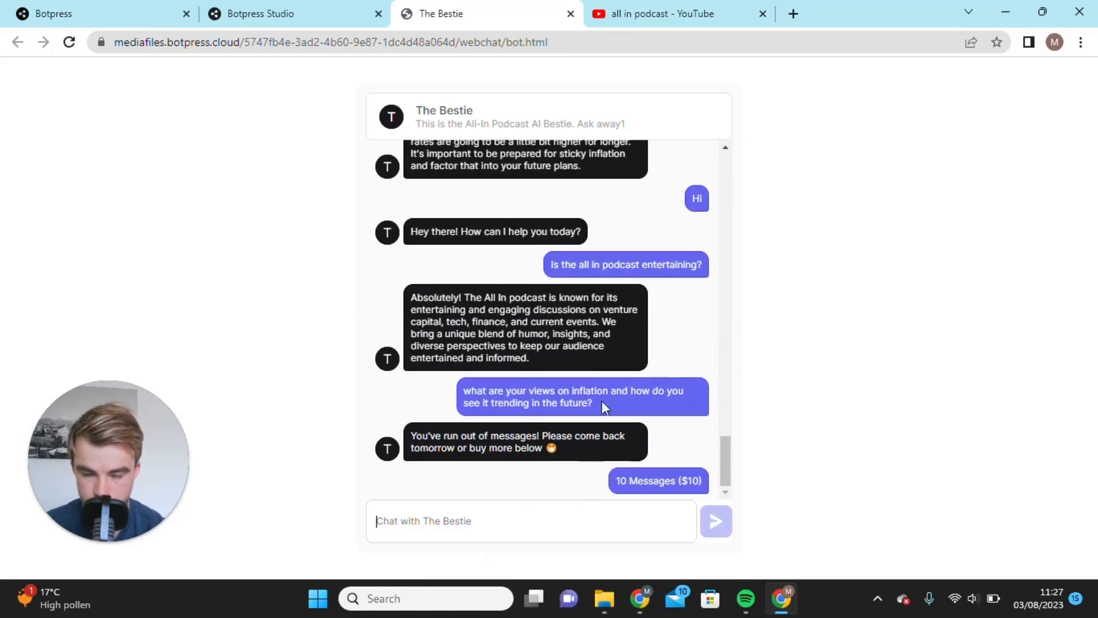
{"action": "left_click", "coordinate": [657, 480]}
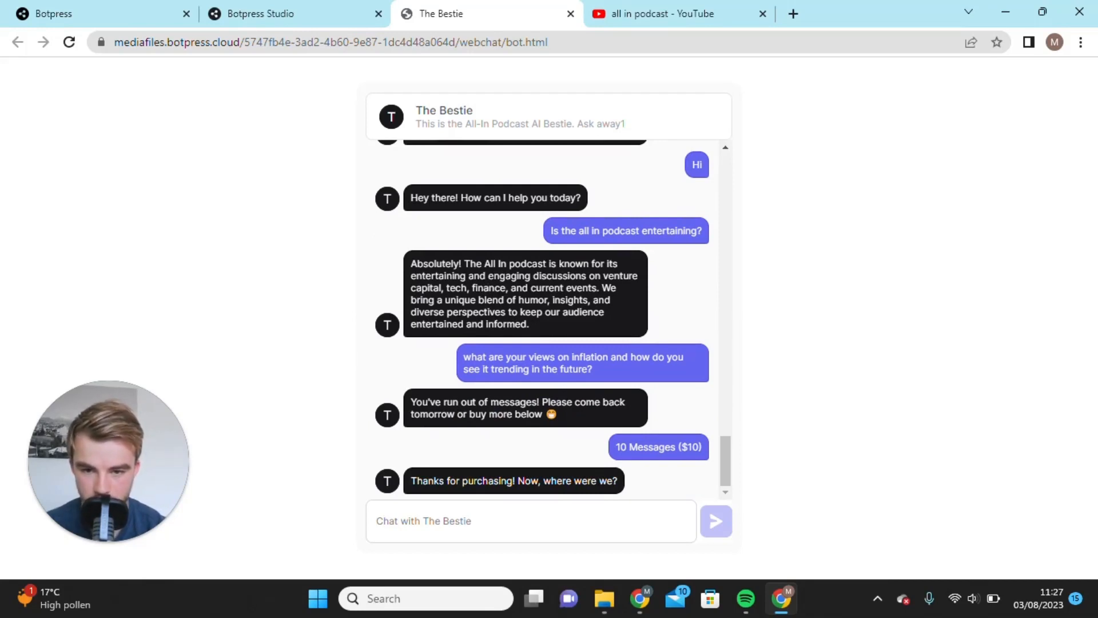
{"action": "type", "text": "w"}
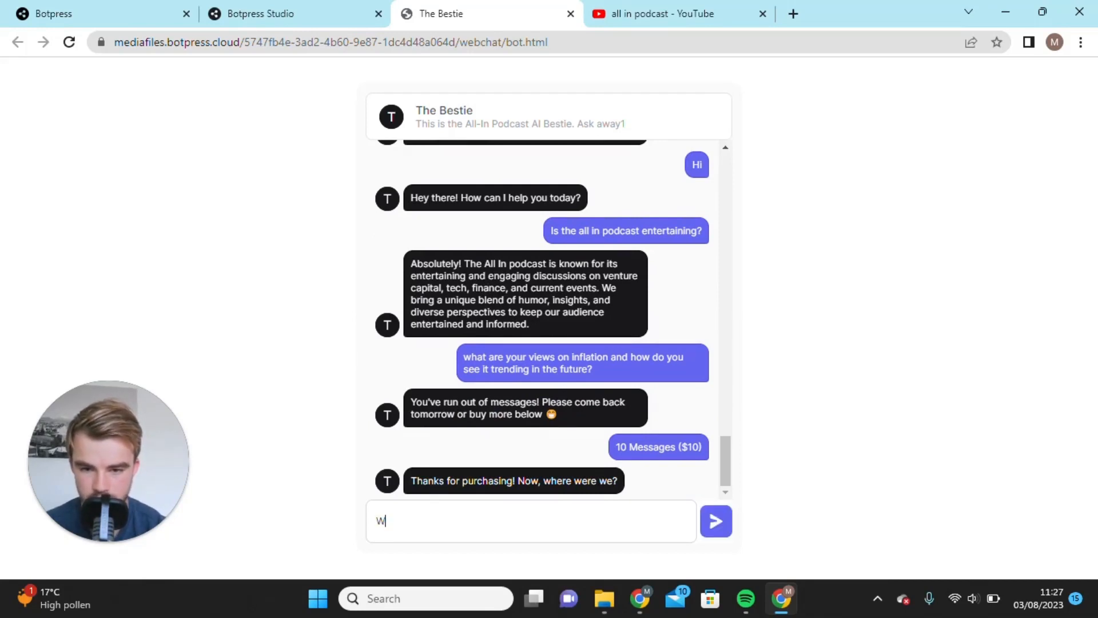
{"action": "type", "text": "What are your views"}
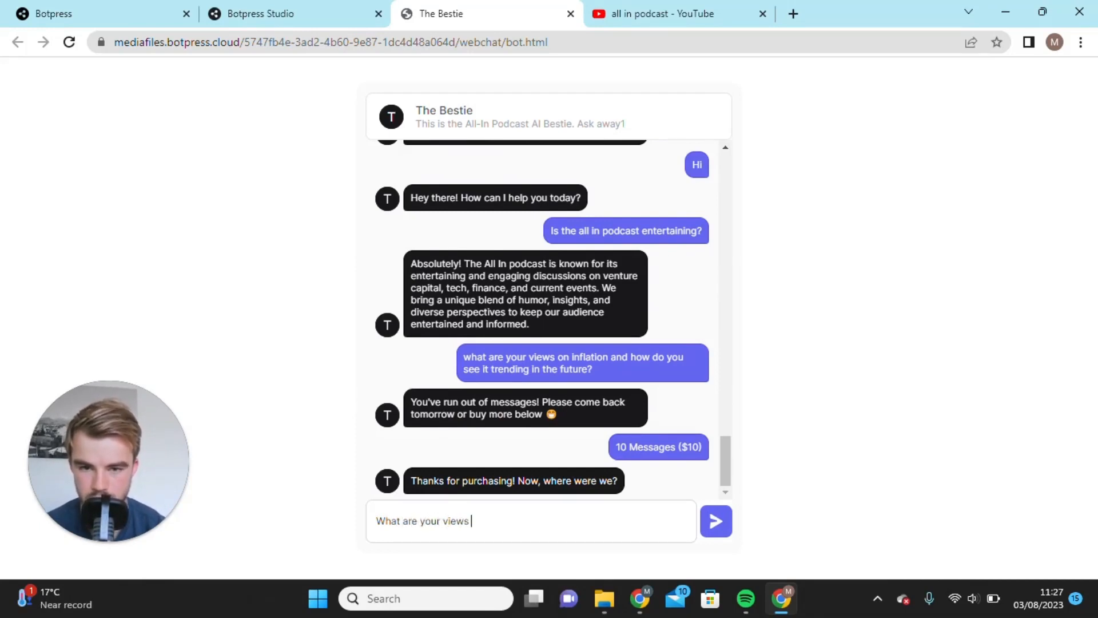
{"action": "type", "text": "on inflation,"}
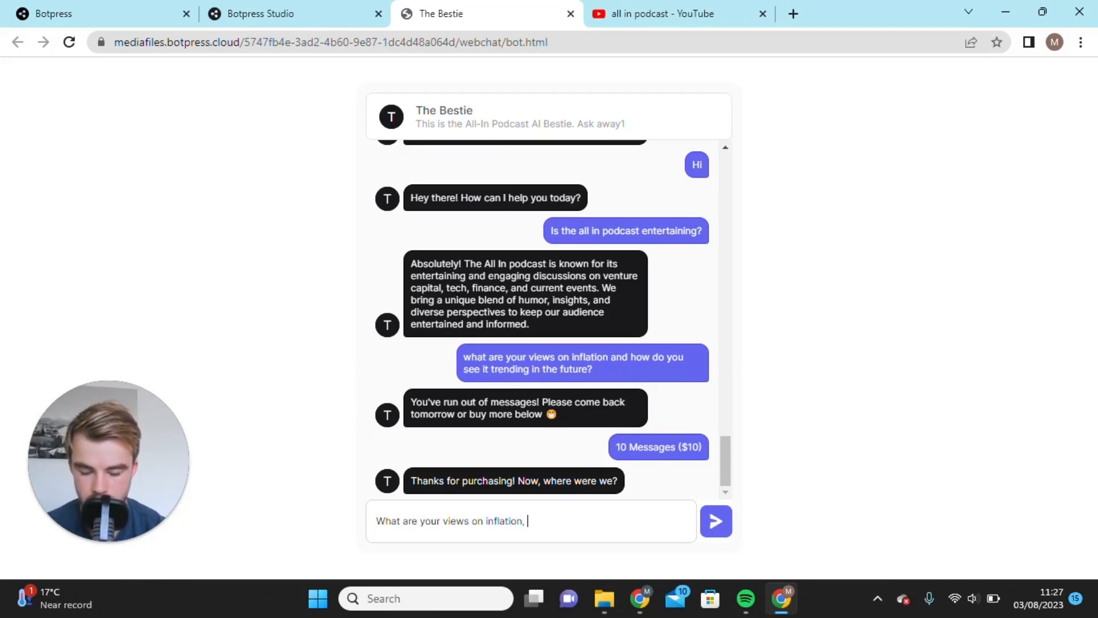
{"action": "type", "text": "and how do you see i"}
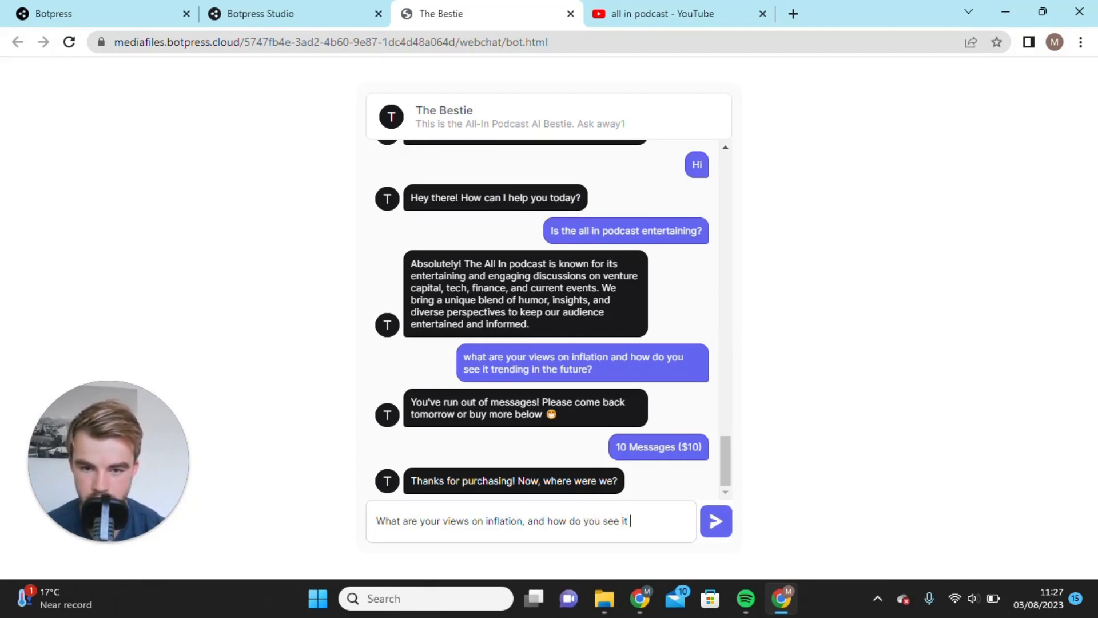
{"action": "type", "text": "trending in the future"}
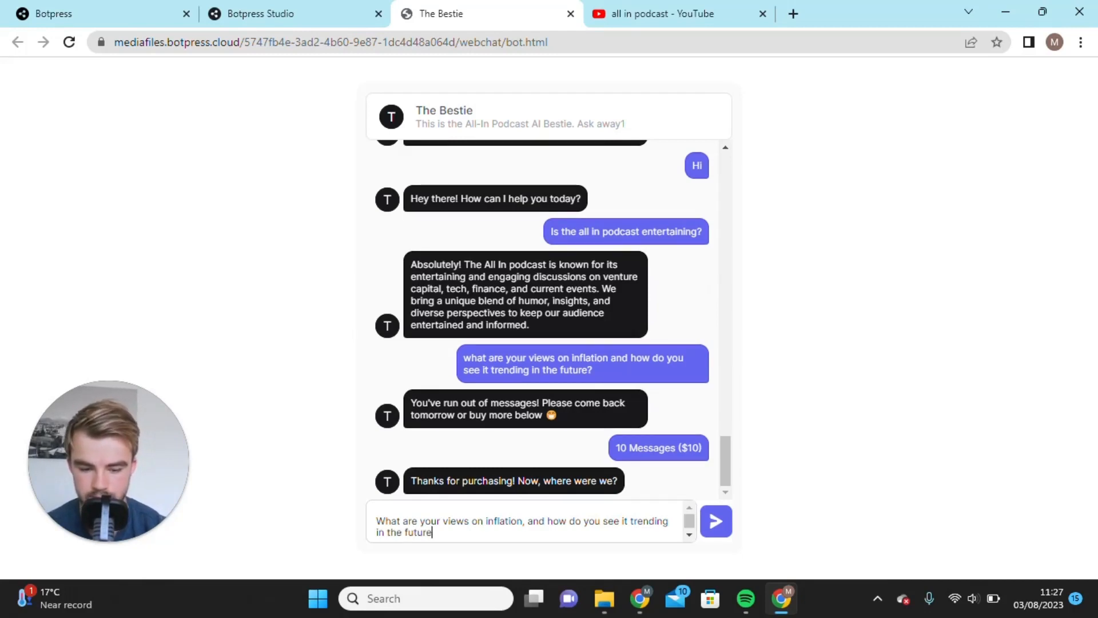
{"action": "left_click", "coordinate": [715, 520]}
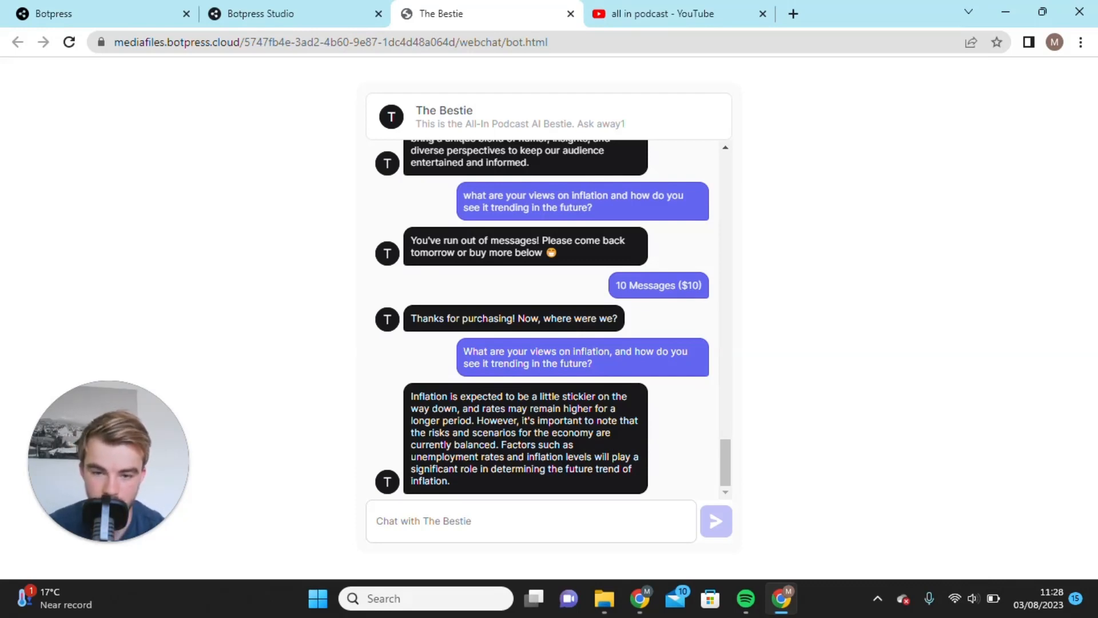
- Ask The Bestie for advice as a young entrepreneur
{"action": "left_click", "coordinate": [531, 521]}
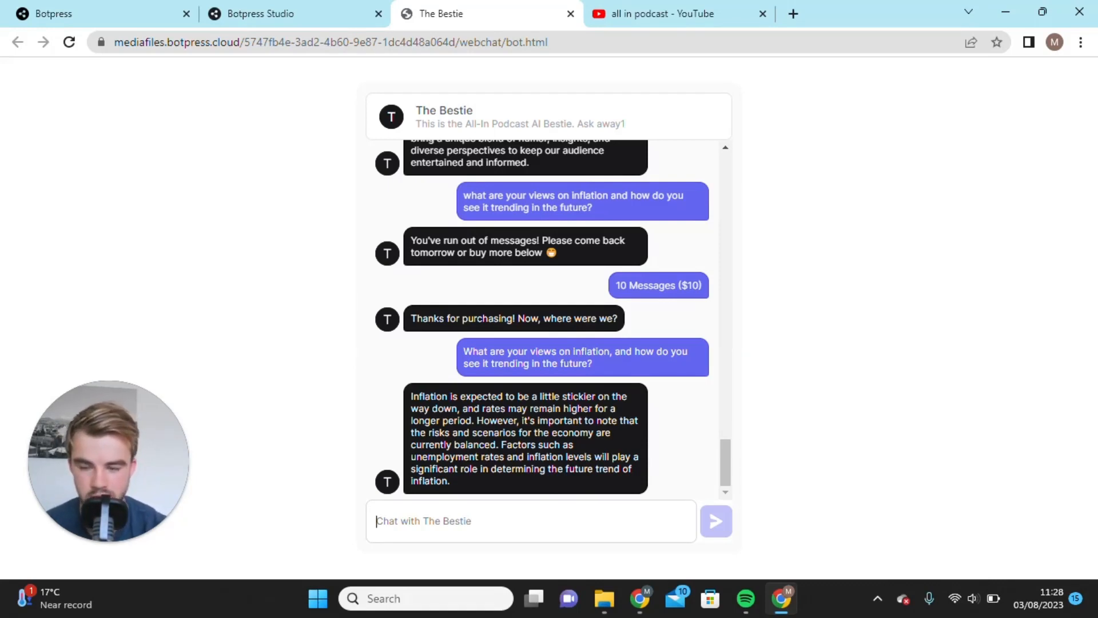
{"action": "type", "text": "can you give me s"}
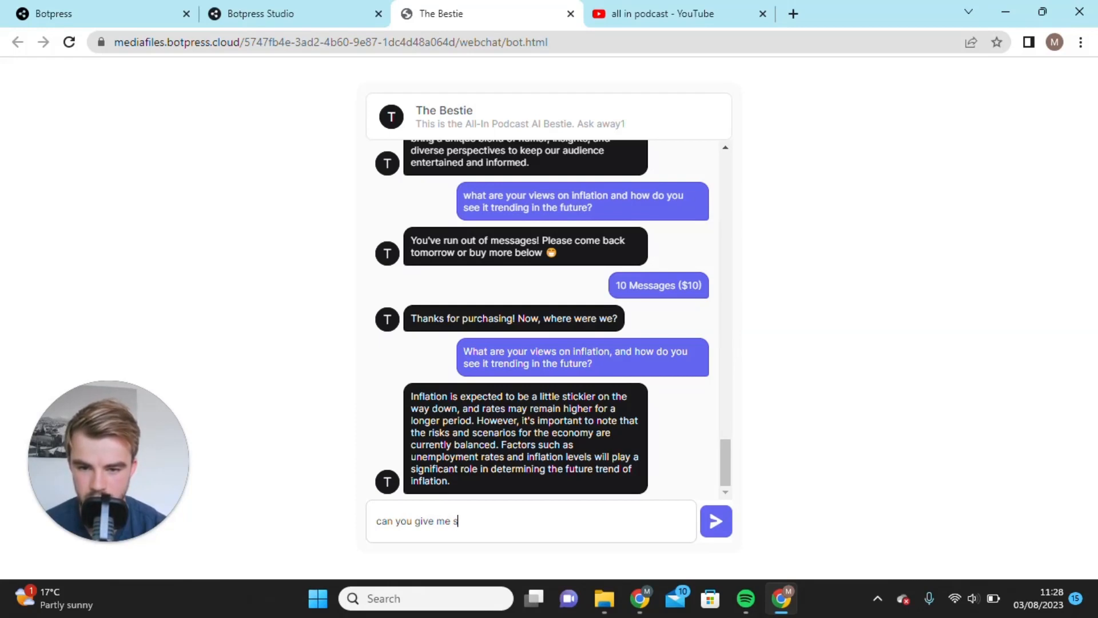
{"action": "type", "text": "ome advice"}
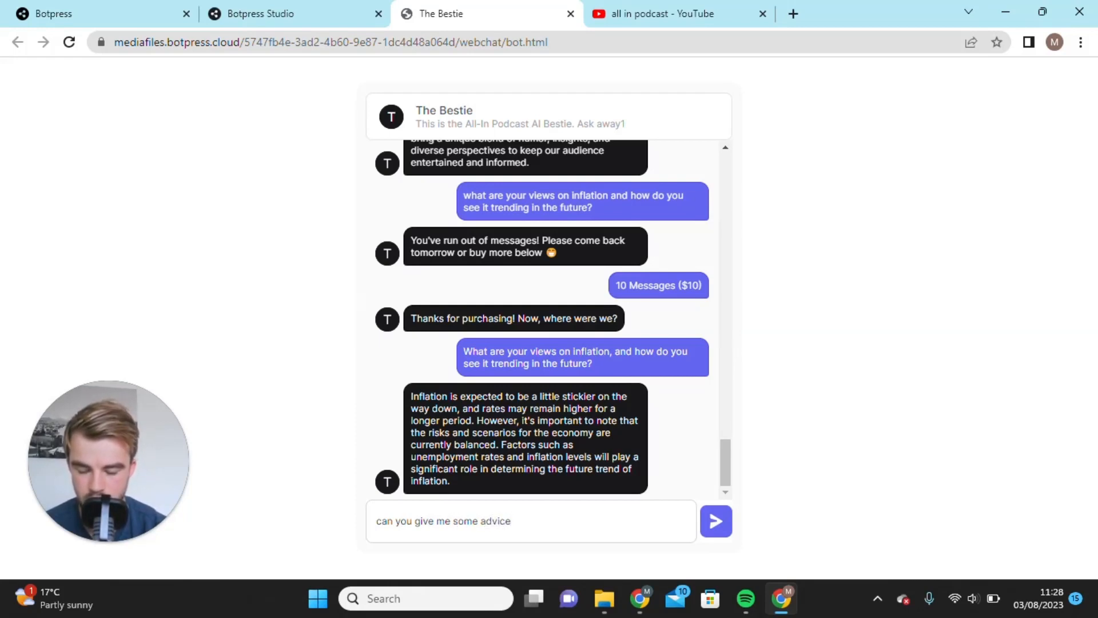
{"action": "type", "text": "as an"}
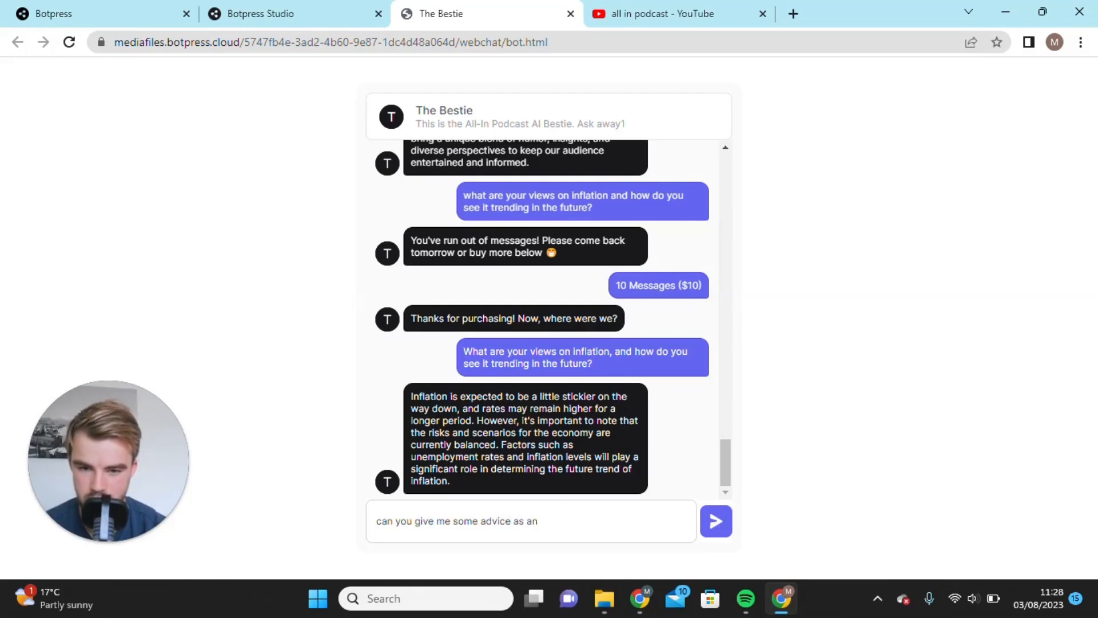
{"action": "type", "text": "a"}
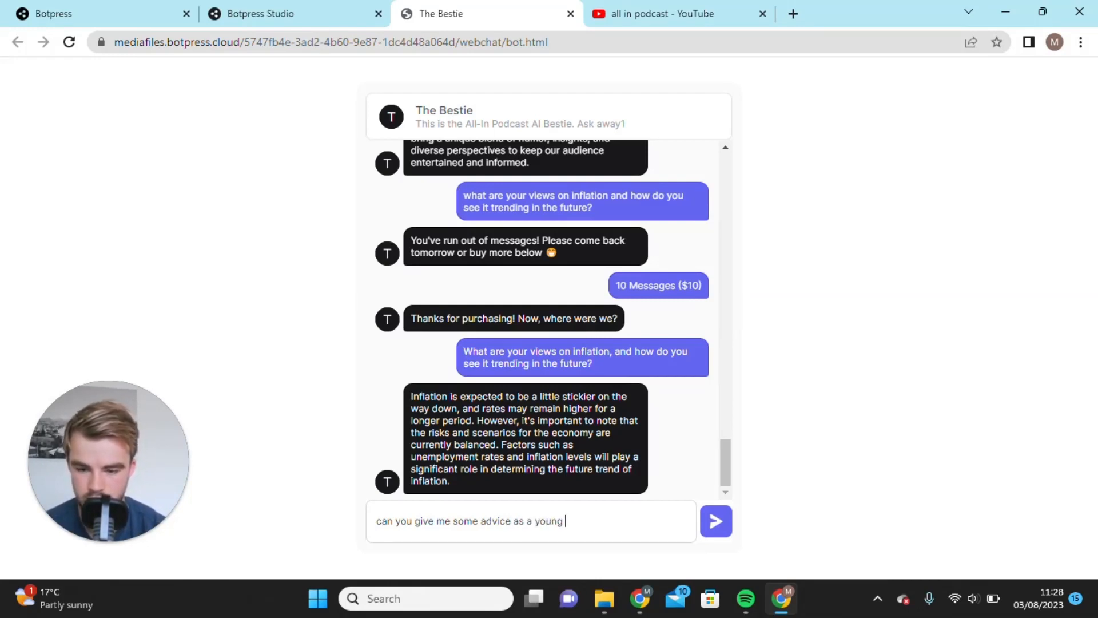
{"action": "type", "text": "entrepre"}
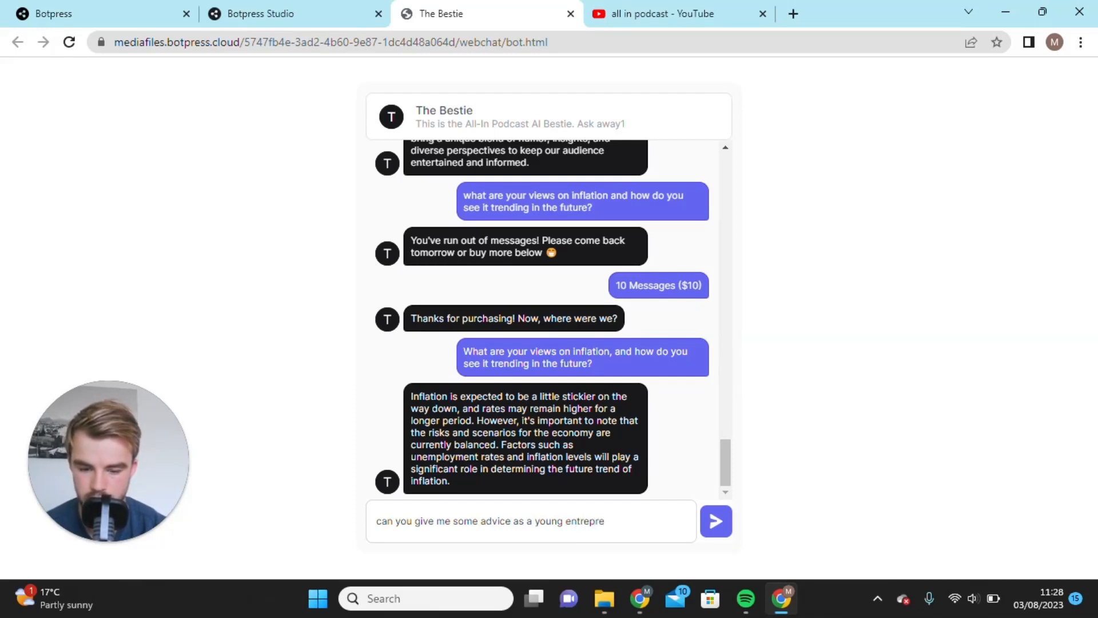
{"action": "left_click", "coordinate": [715, 520]}
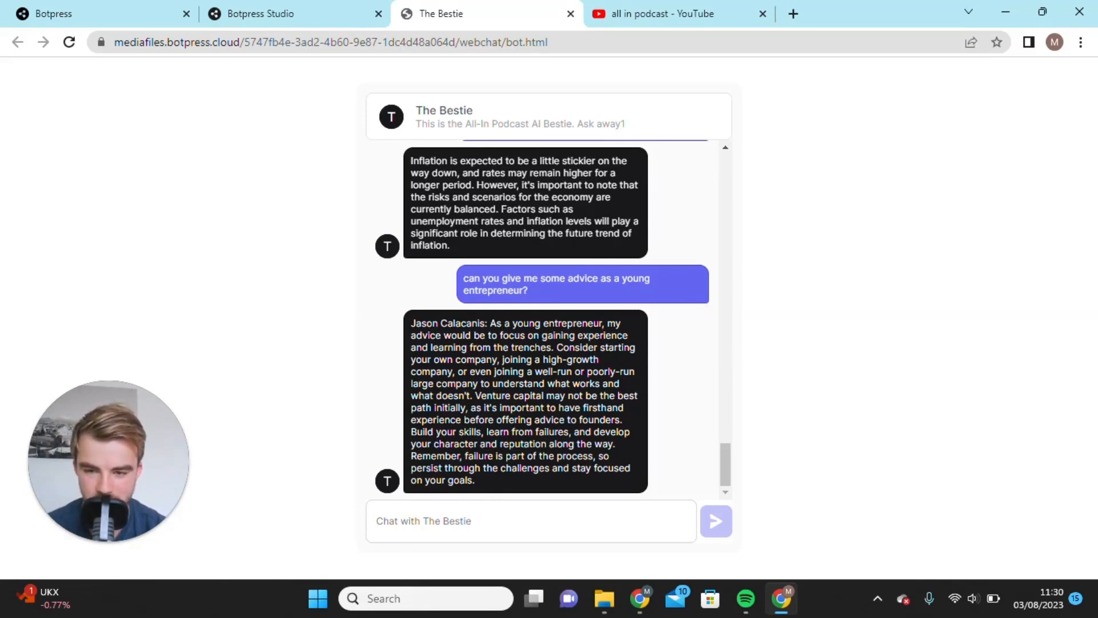
- Ask 'What are your opinions on Italy?' in the webchat
{"action": "type", "text": "w"}
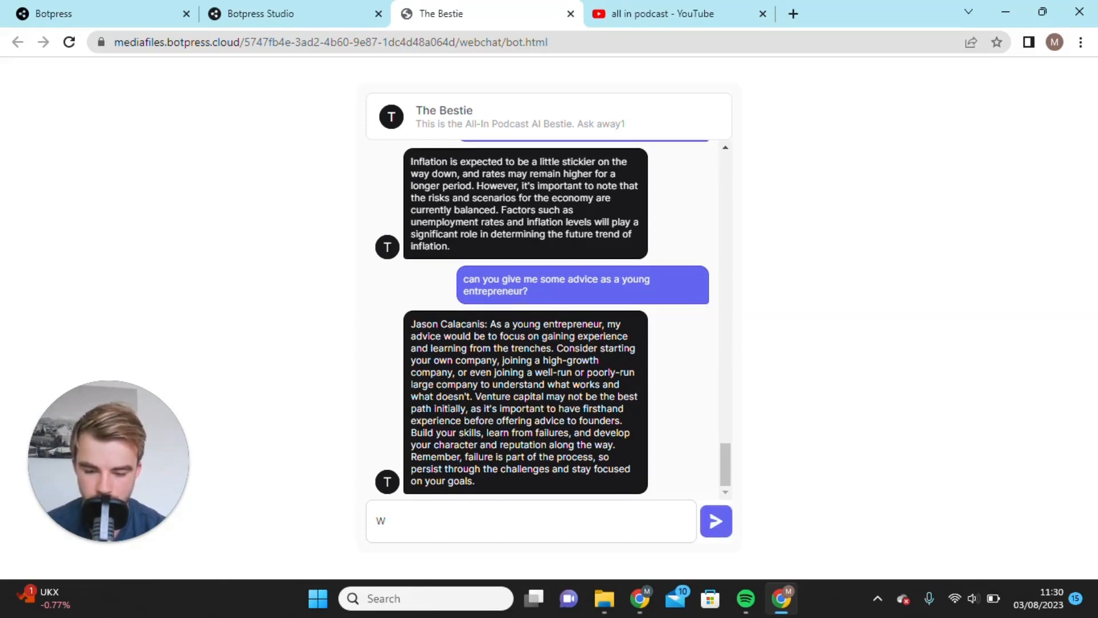
{"action": "type", "text": "hat are"}
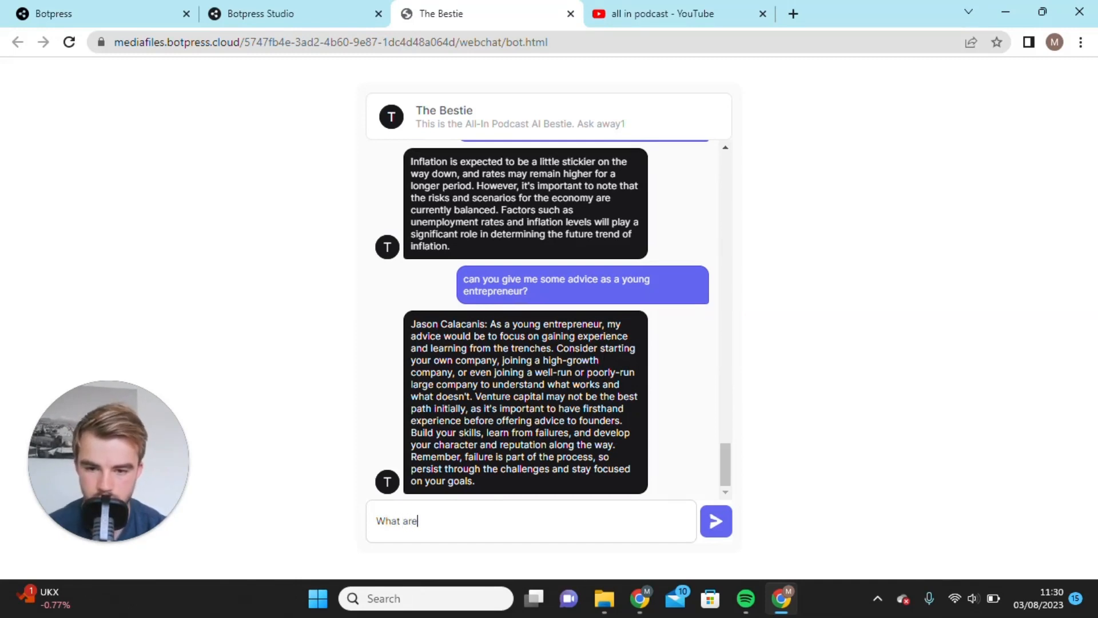
{"action": "type", "text": "your opi"}
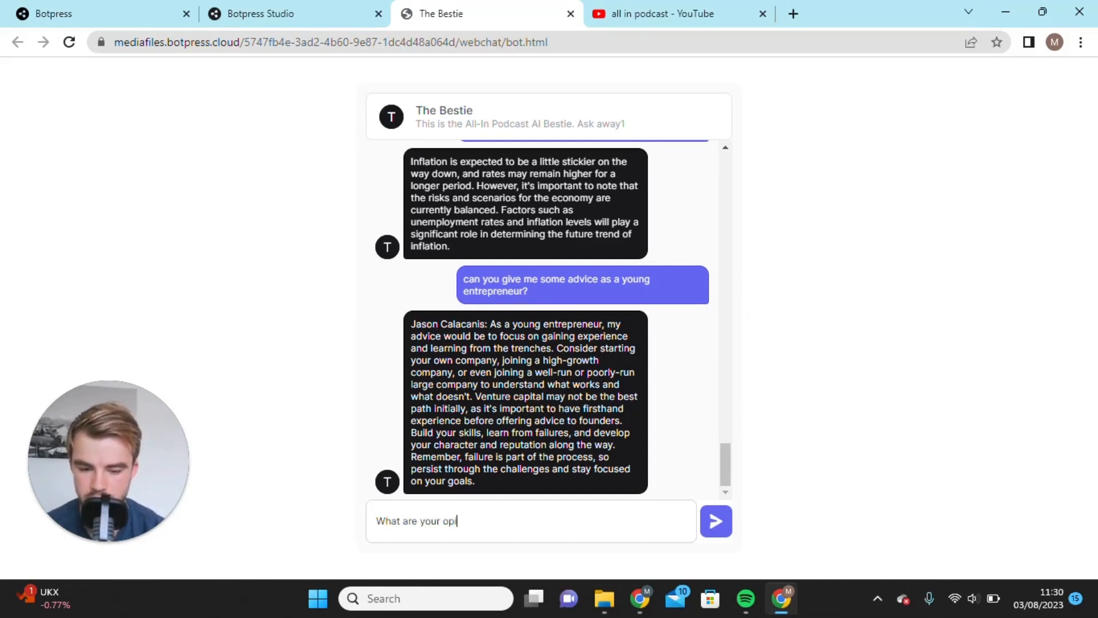
{"action": "type", "text": "nions"}
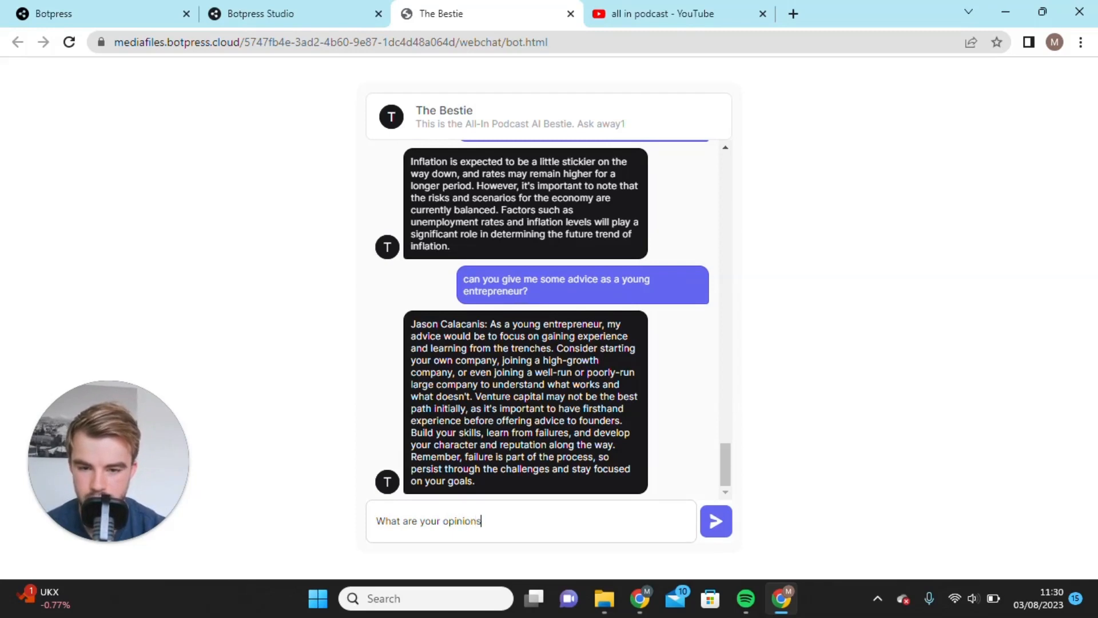
{"action": "type", "text": "on Italy"}
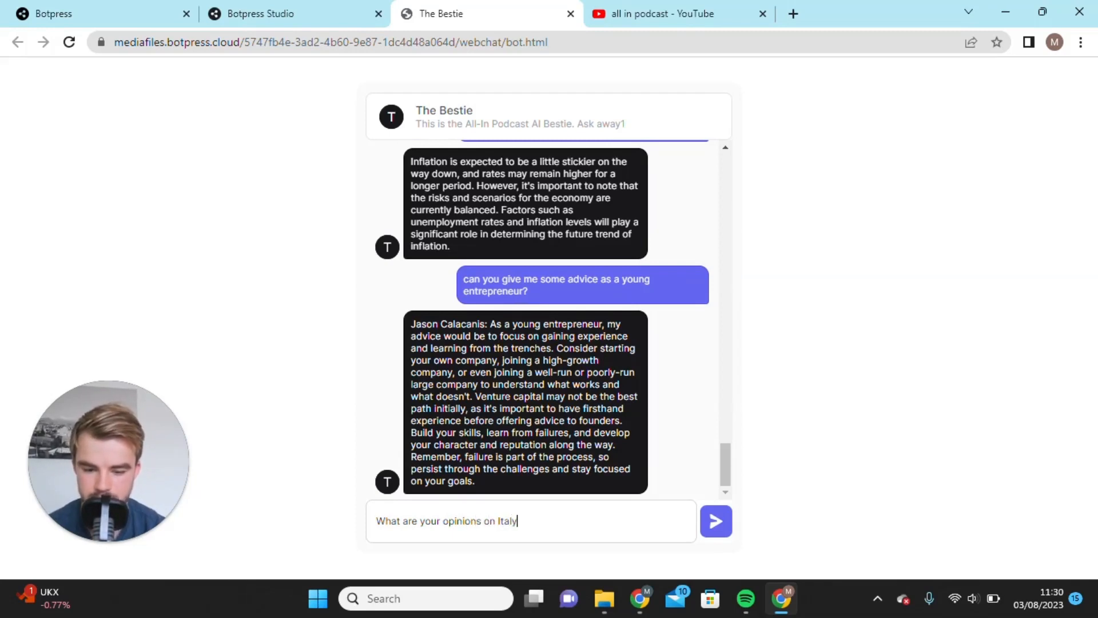
{"action": "left_click", "coordinate": [715, 520]}
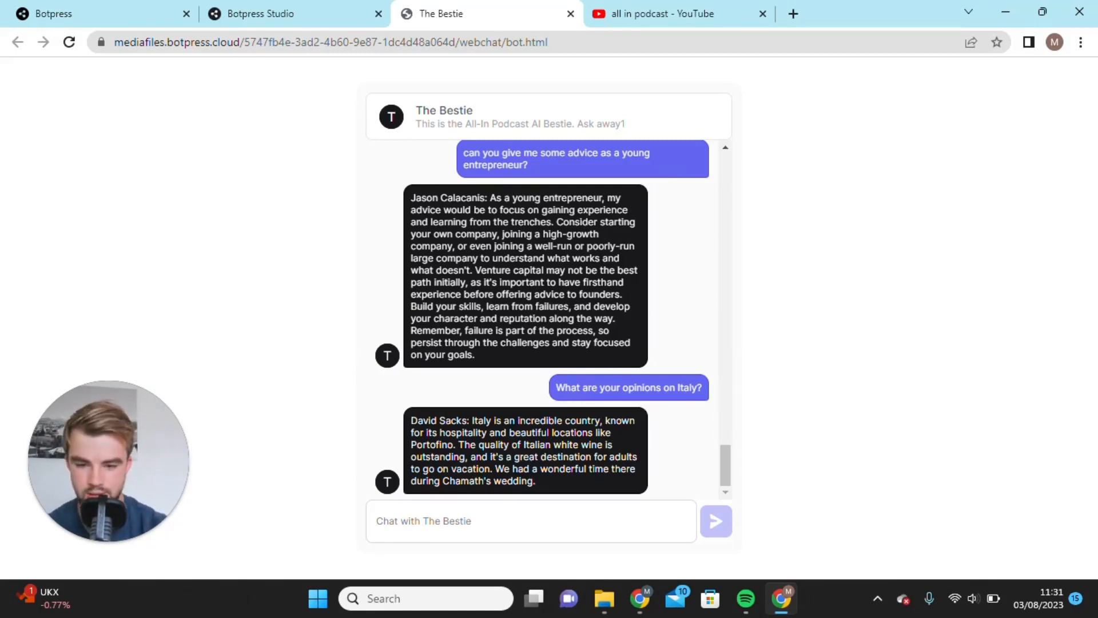
- Type and send a question about Threads to The Bestie
{"action": "type", "text": "What do you mak"}
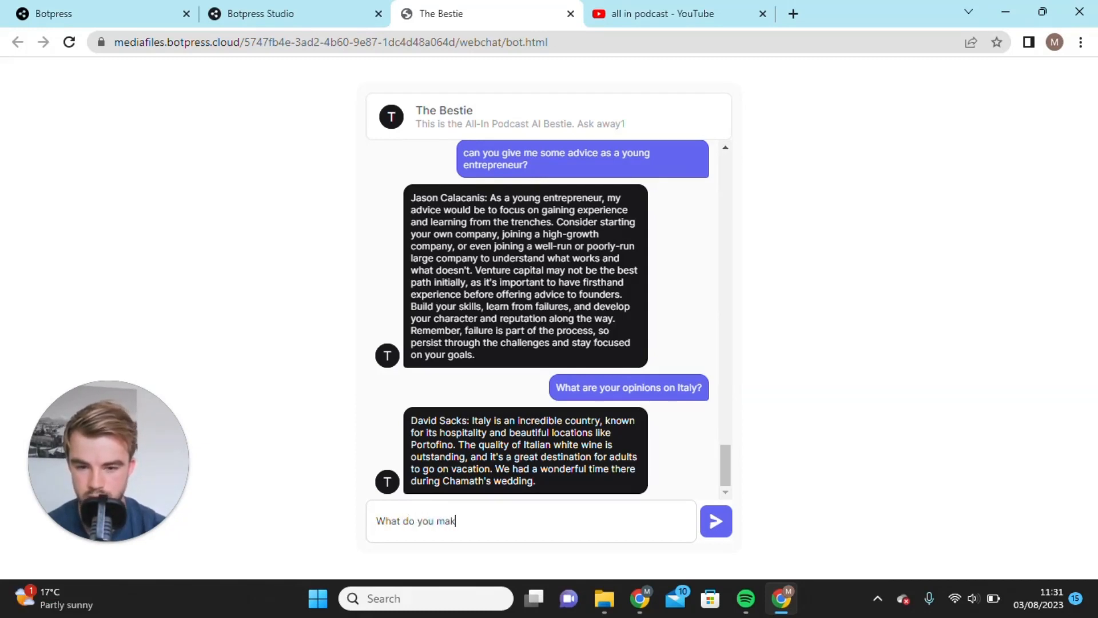
{"action": "type", "text": "e of thi"}
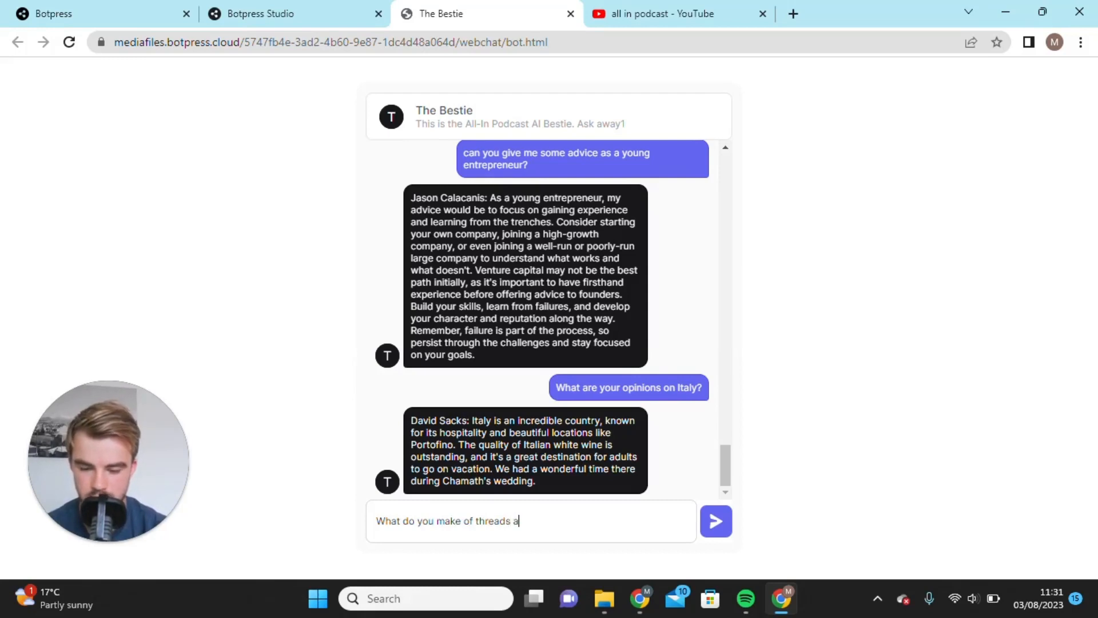
{"action": "type", "text": "s a pro"}
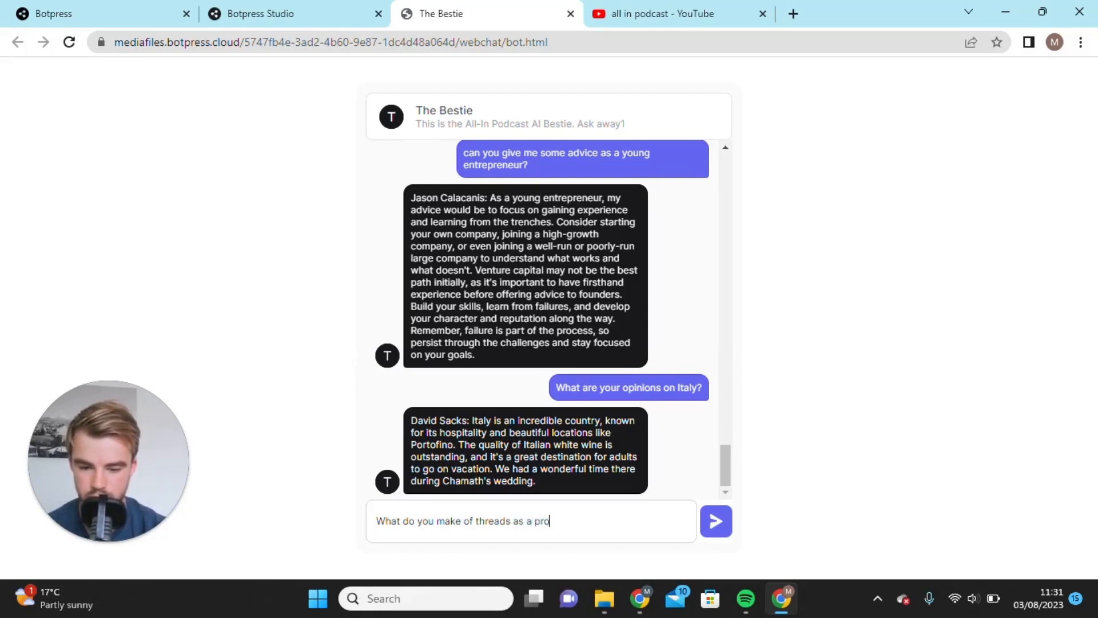
{"action": "left_click", "coordinate": [715, 521]}
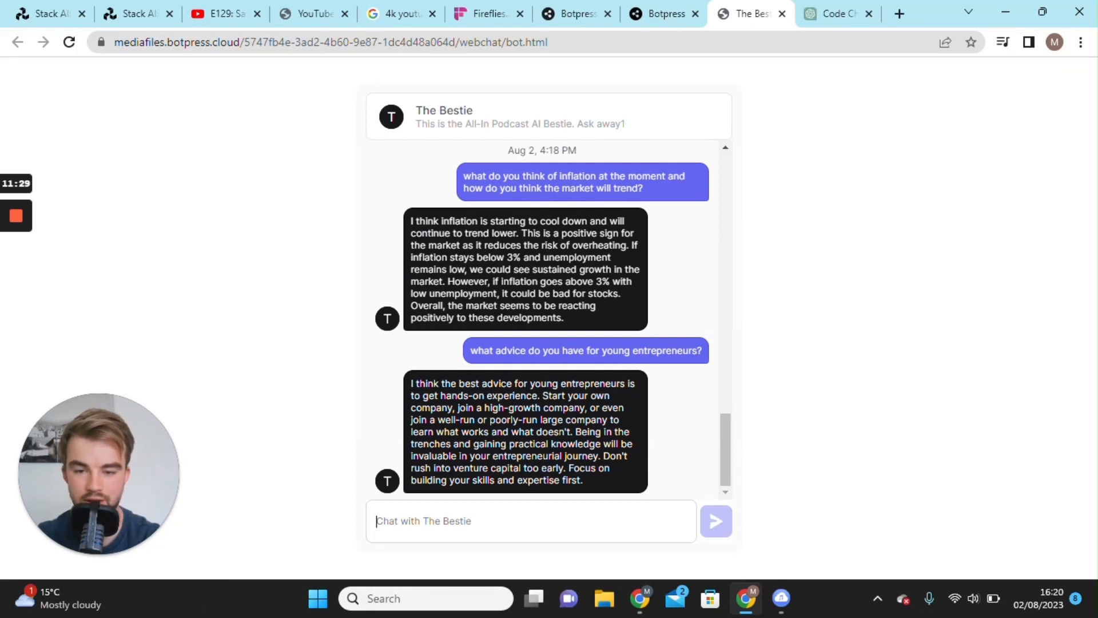
{"action": "mouse_move", "coordinate": [727, 363]}
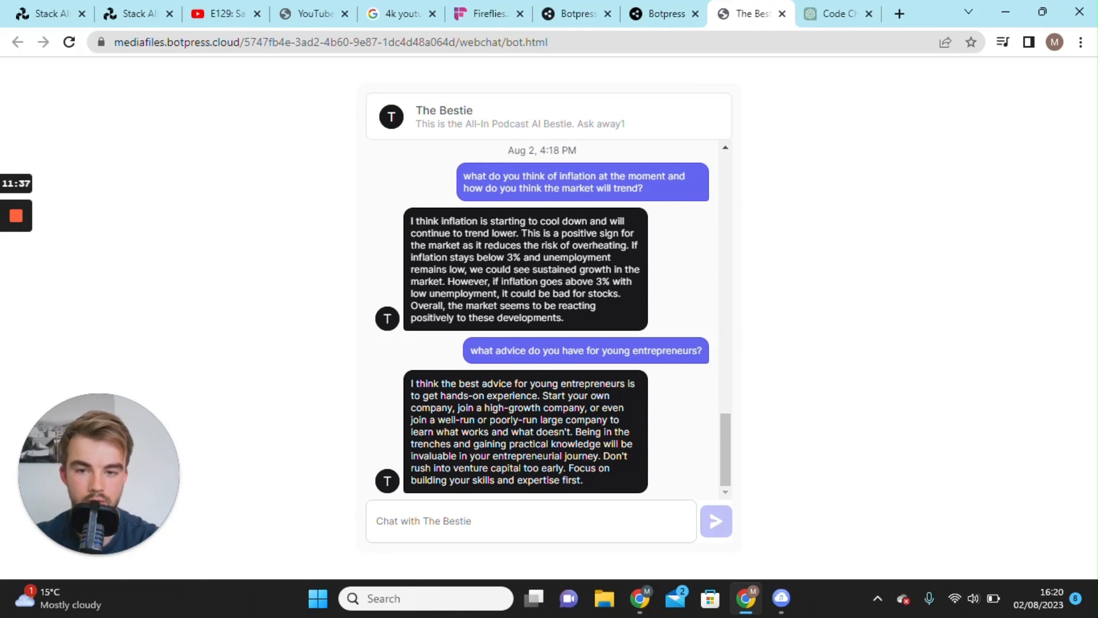
{"action": "mouse_move", "coordinate": [188, 281]}
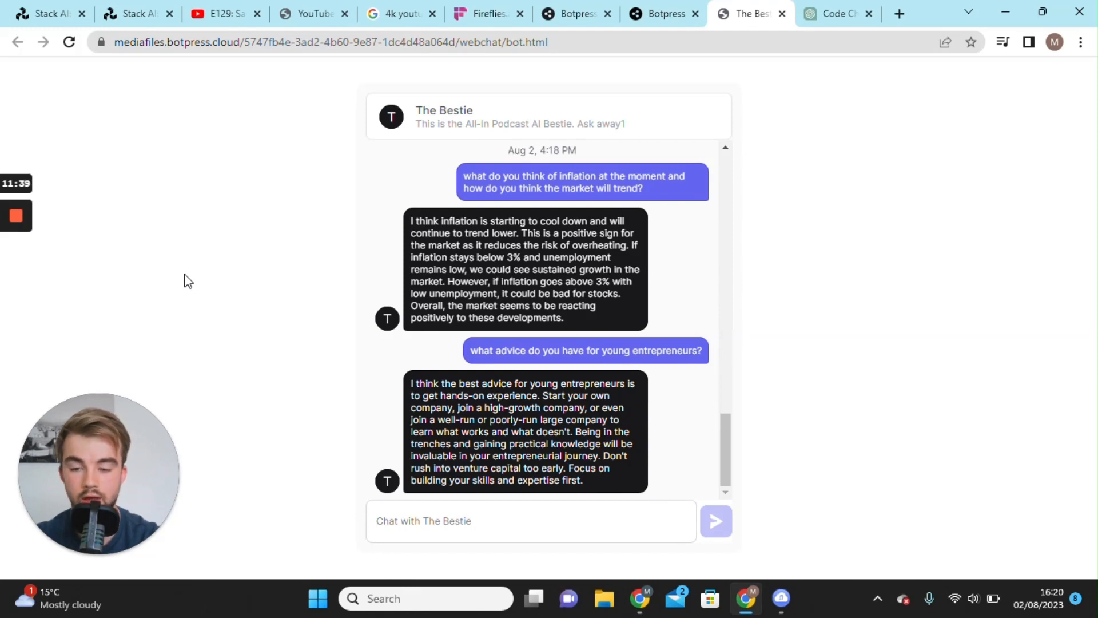